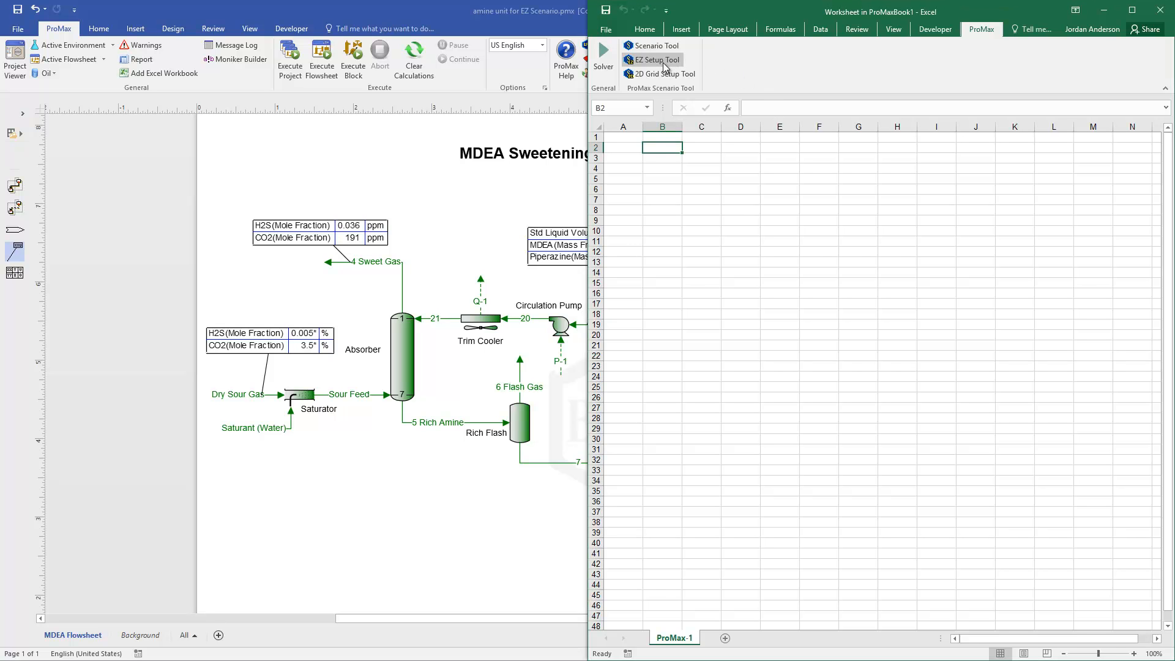
pyautogui.moveTo(652, 60)
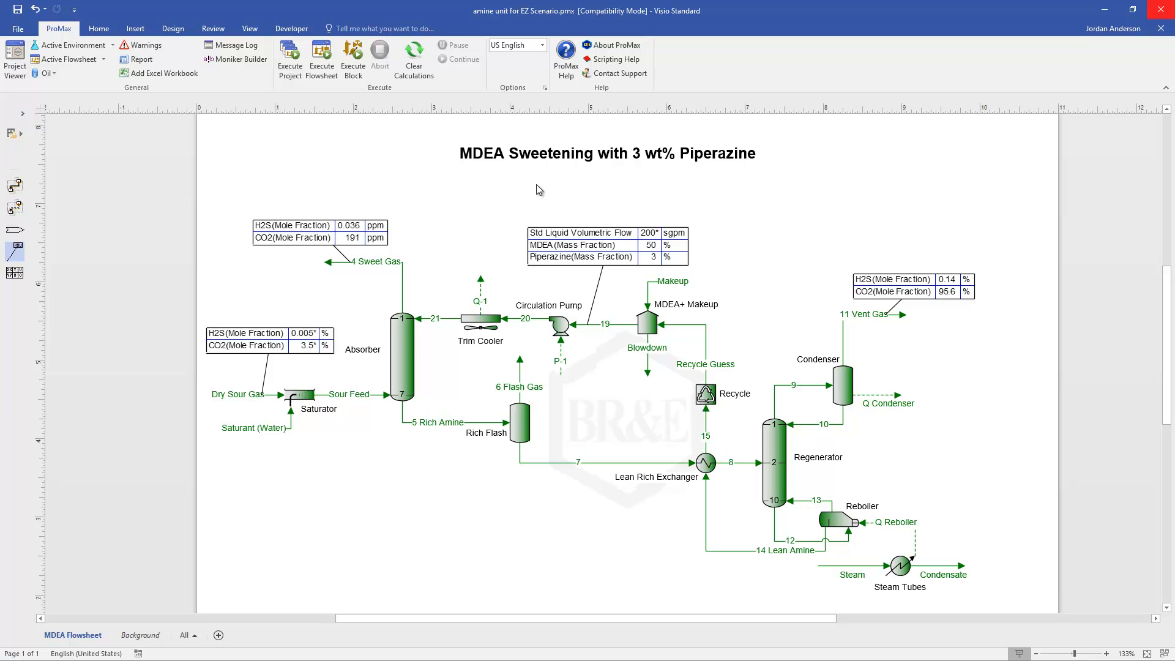
pyautogui.moveTo(525, 507)
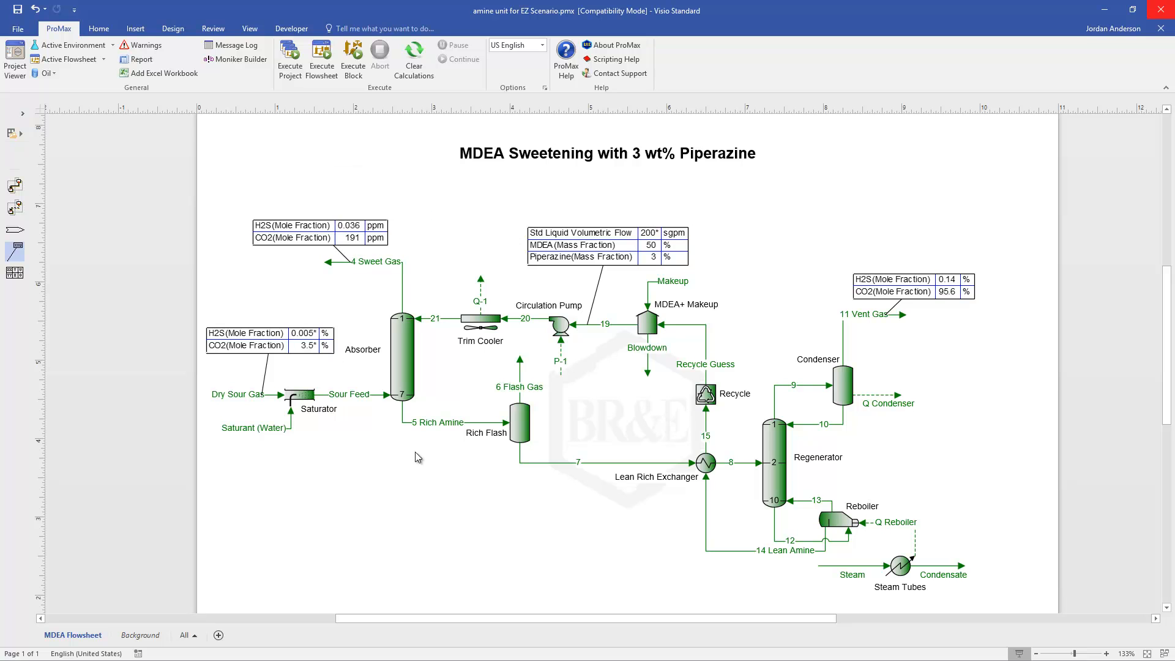
pyautogui.moveTo(456, 498)
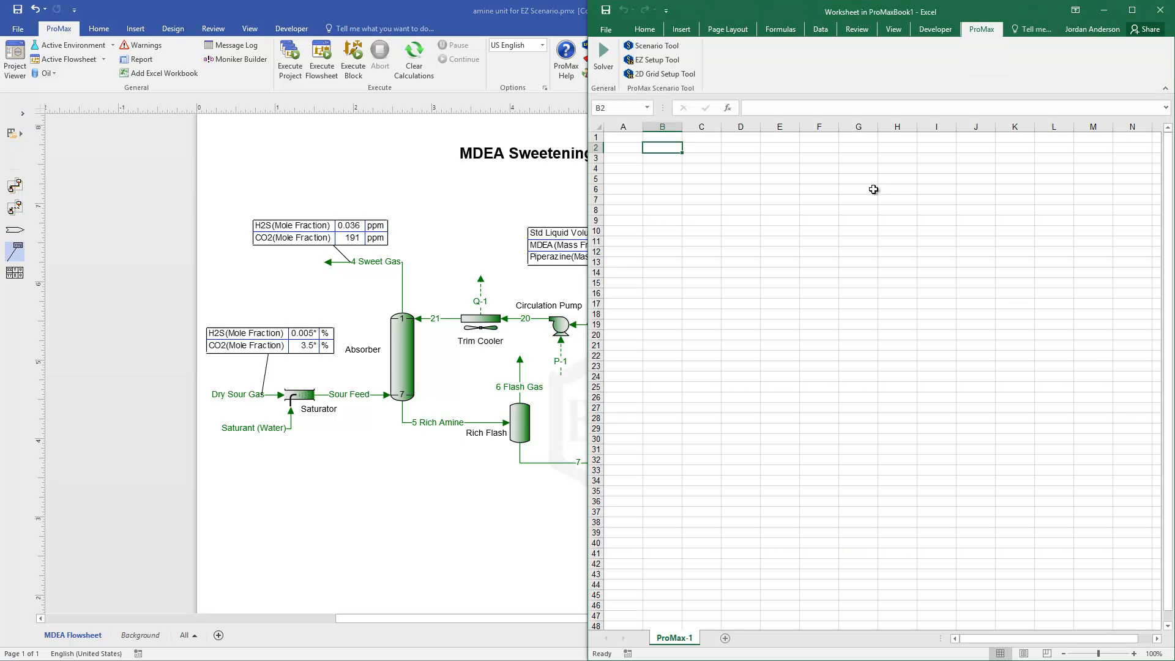
pyautogui.moveTo(653, 60)
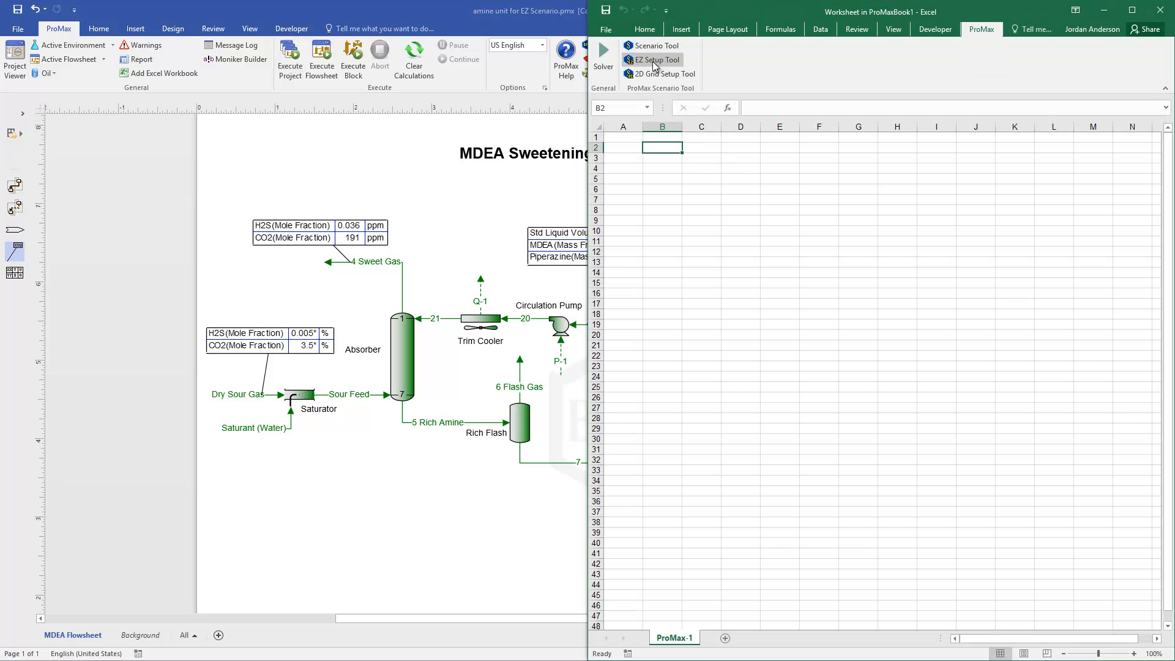
# Launch EZ Setup from the ProMax tab and name the scenario 'Amine Scenario'
pyautogui.click(657, 59)
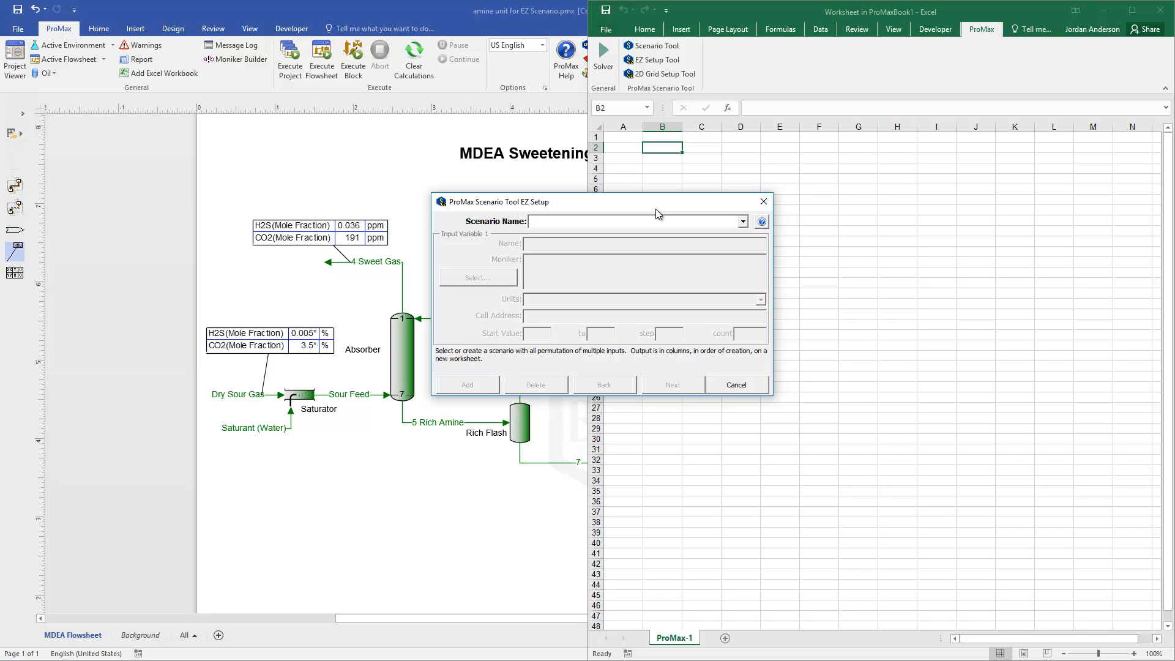
pyautogui.click(633, 220)
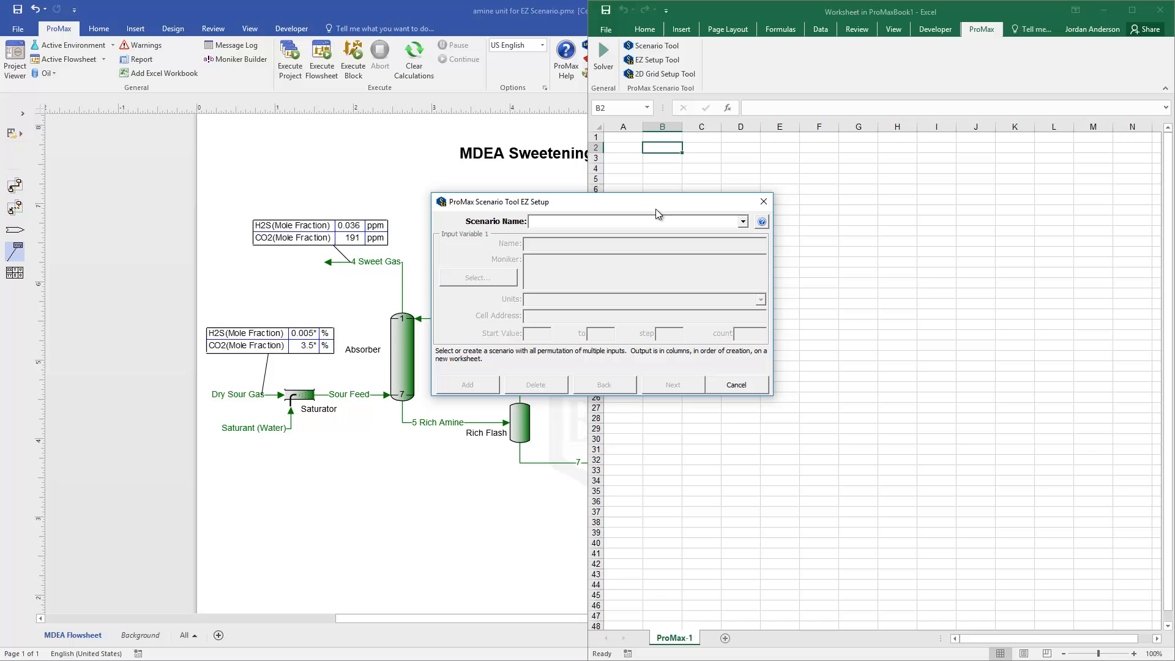
pyautogui.write('Amine Scenario')
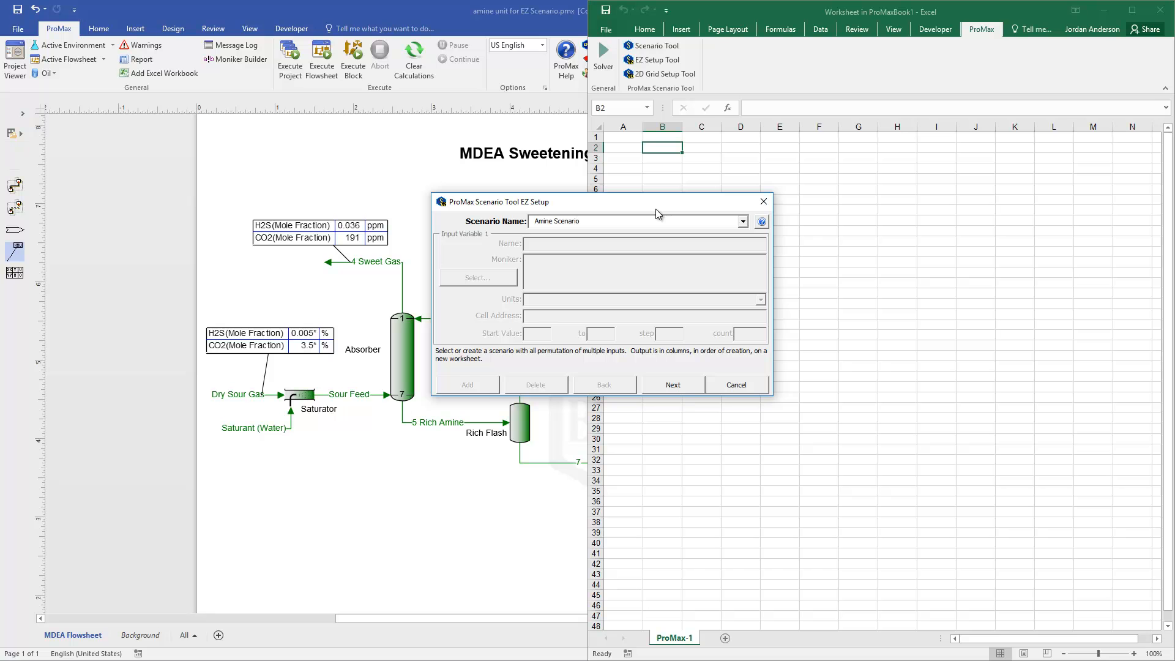
pyautogui.moveTo(677, 389)
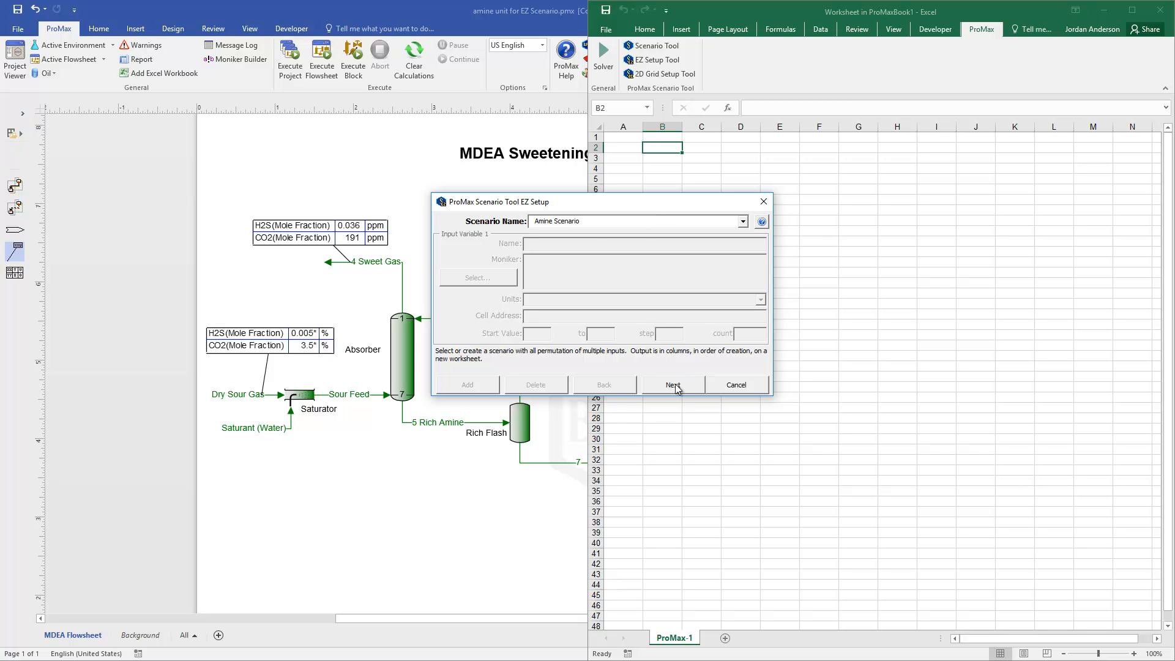
# Browse MDEA Flowsheet > stream 19 > Total properties toward Std Liquid Volumetric Flow for input 1
pyautogui.click(477, 277)
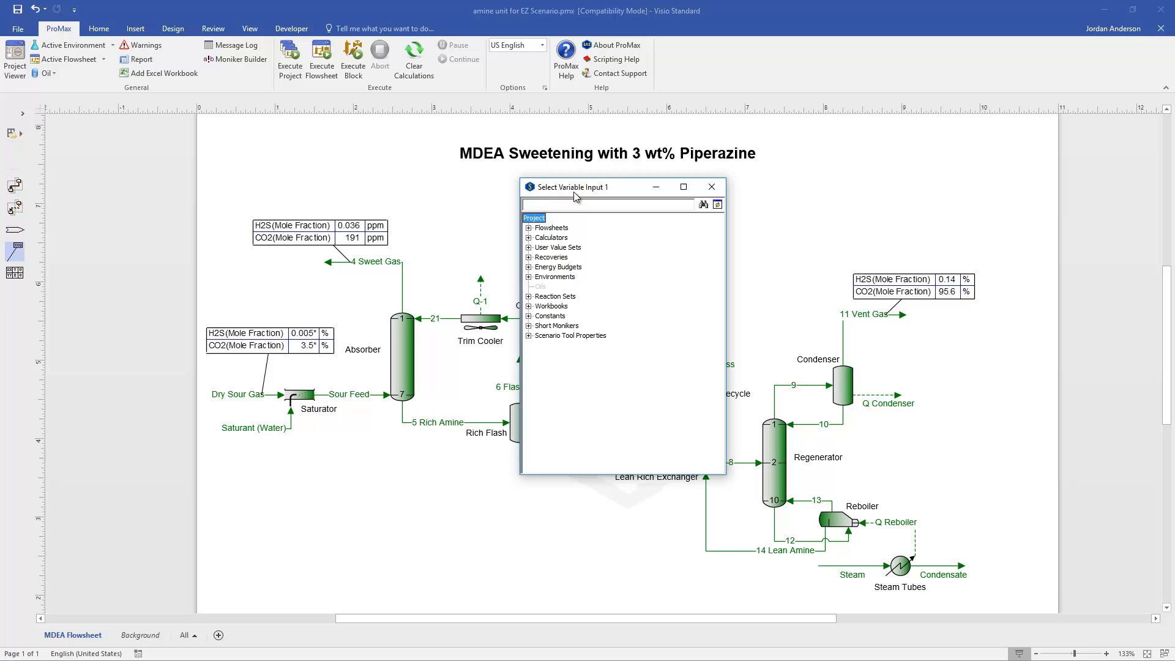
pyautogui.moveTo(619, 194)
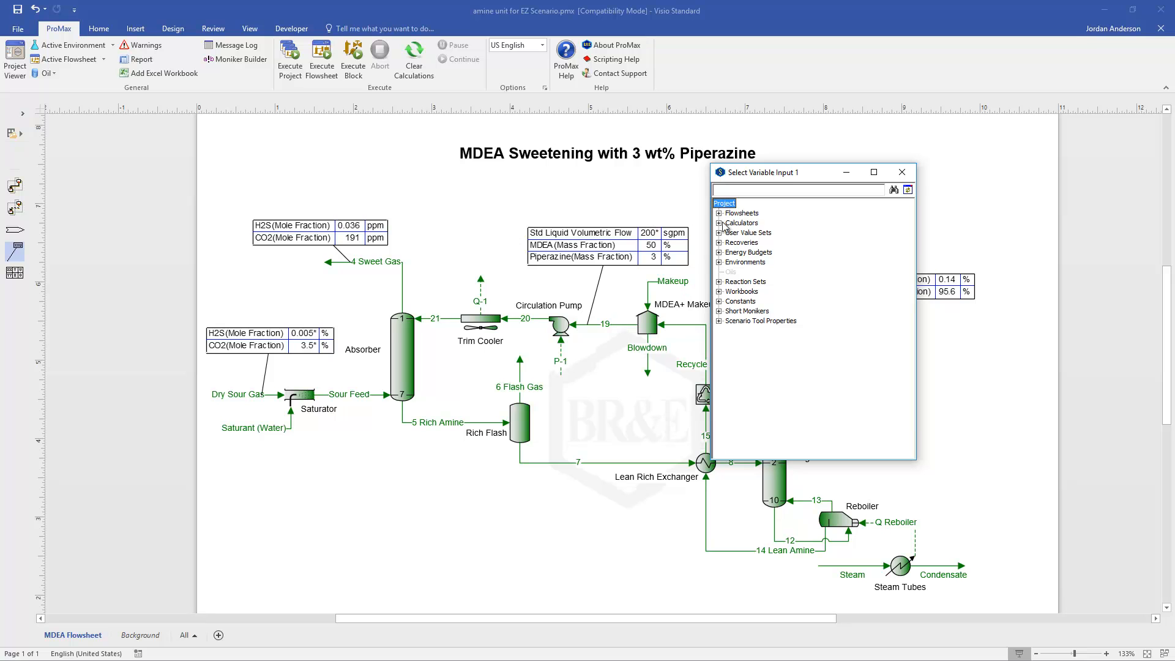
pyautogui.click(718, 213)
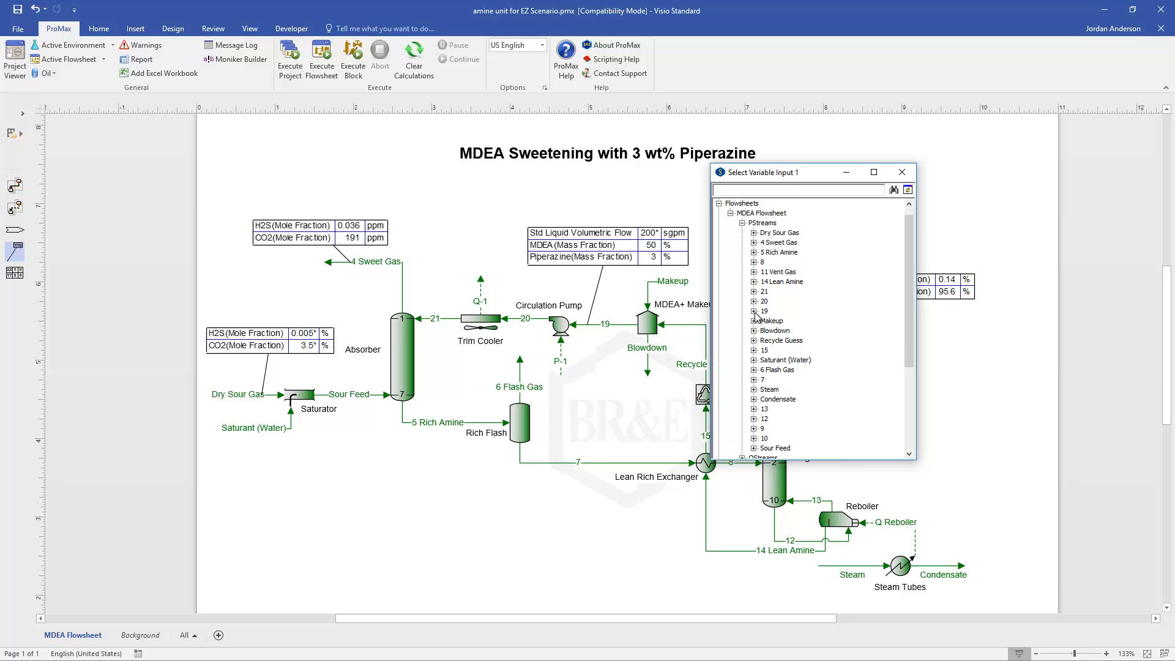
pyautogui.click(755, 311)
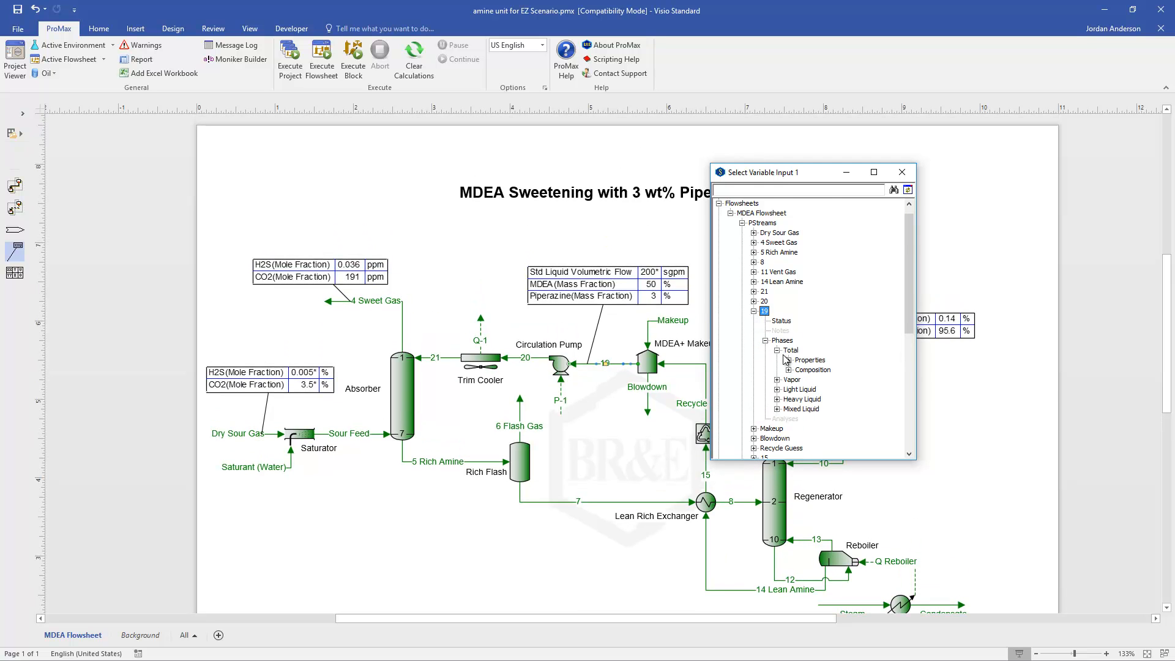
pyautogui.click(809, 360)
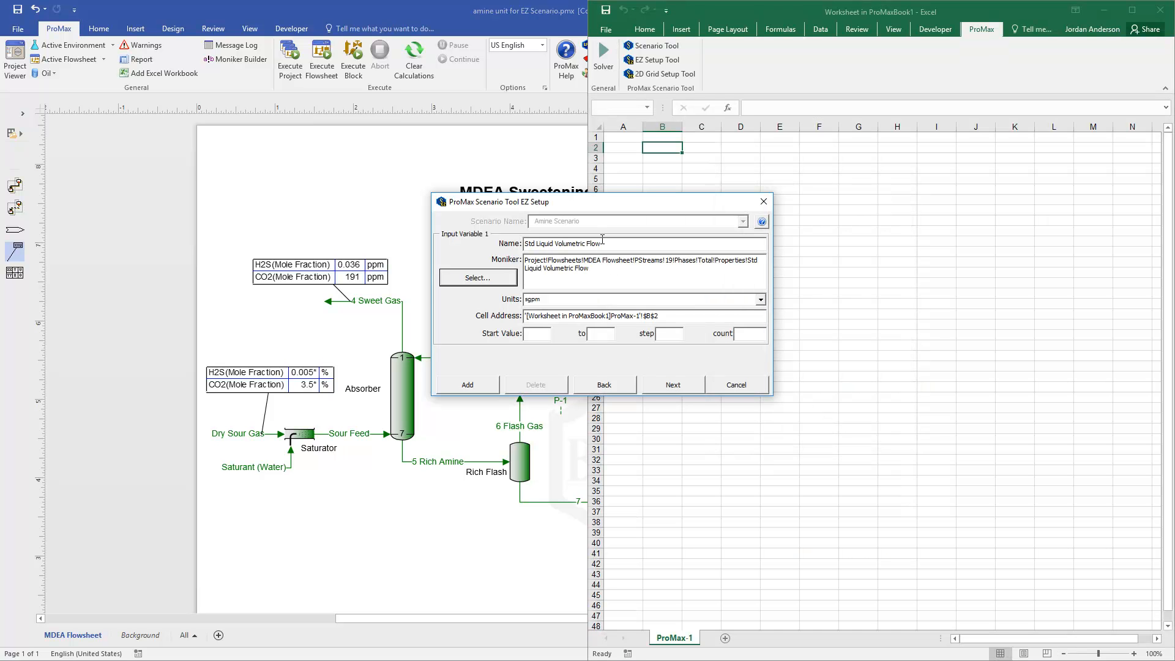
# Replace input variable 1's name with 'Amine Flow Rate'
pyautogui.tripleClick(585, 242)
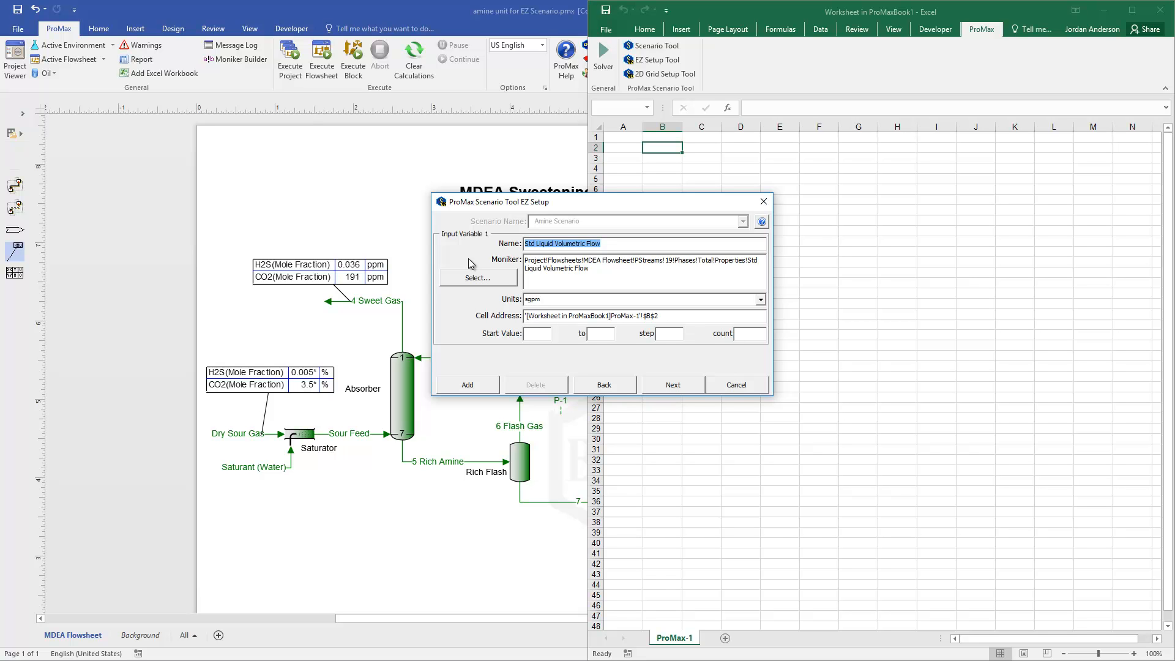
pyautogui.write('Amine Flow')
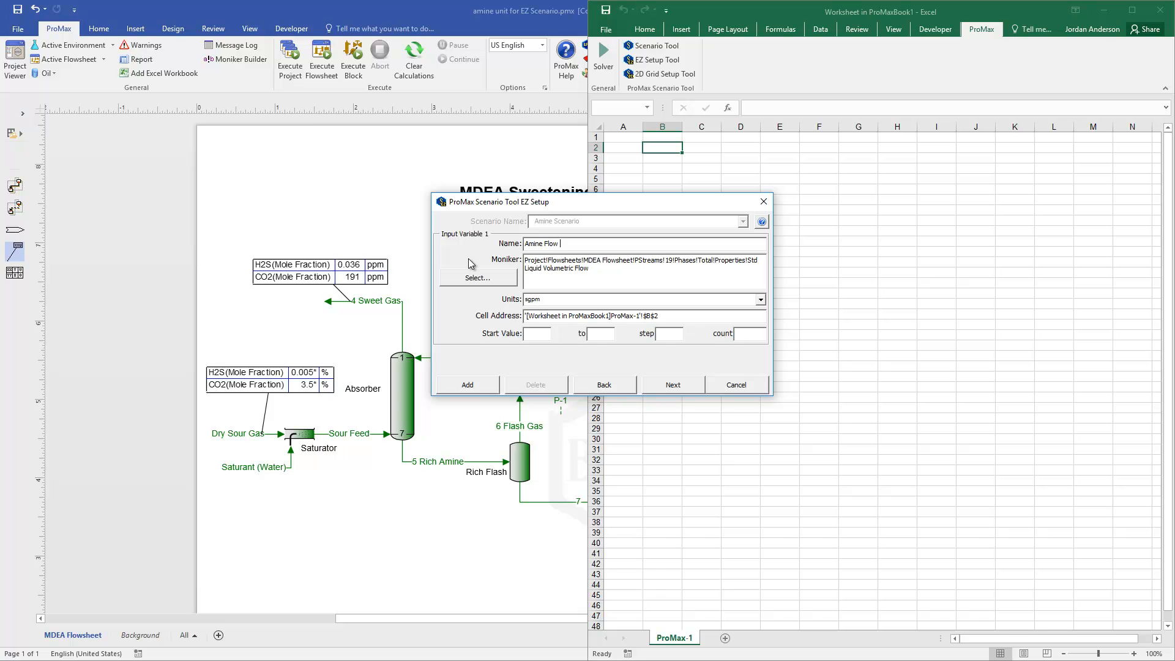
pyautogui.write('Rate')
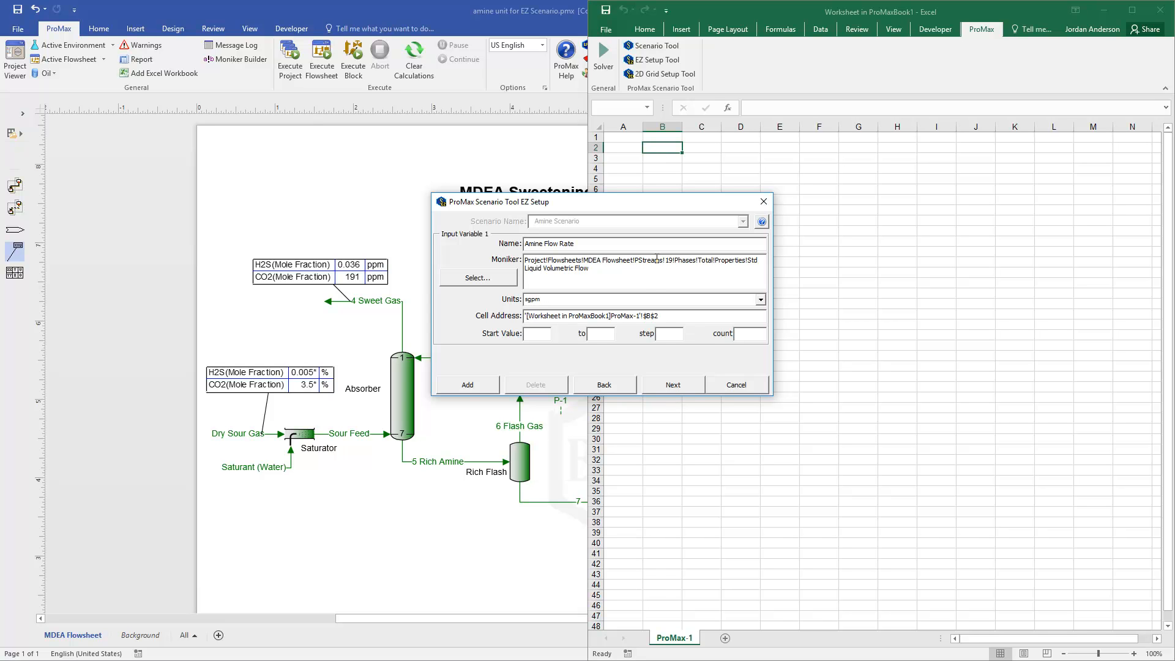
pyautogui.moveTo(508, 365)
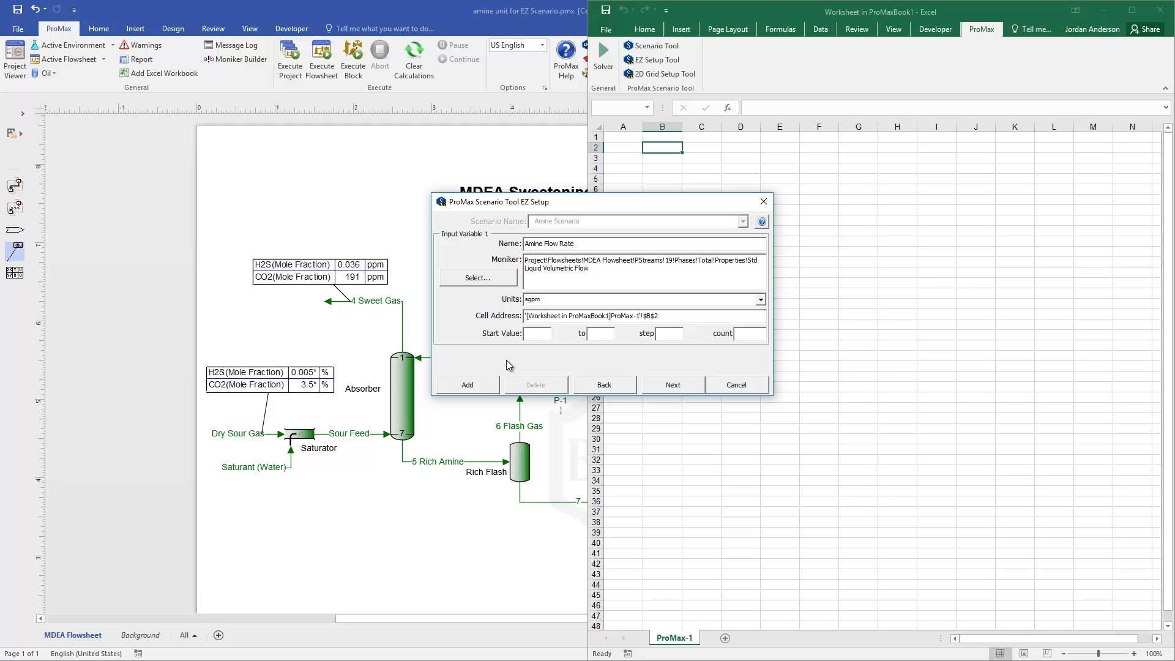
# Set Amine Flow Rate to start at 200, end at 220, with a step of 10
pyautogui.click(536, 333)
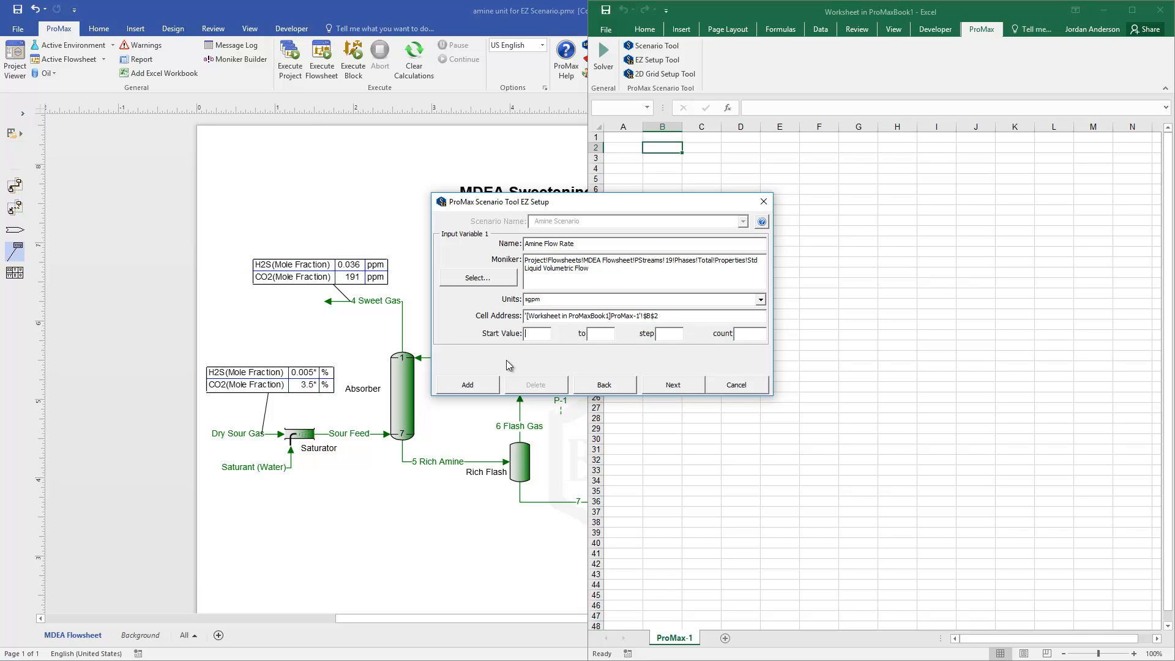
pyautogui.write('2')
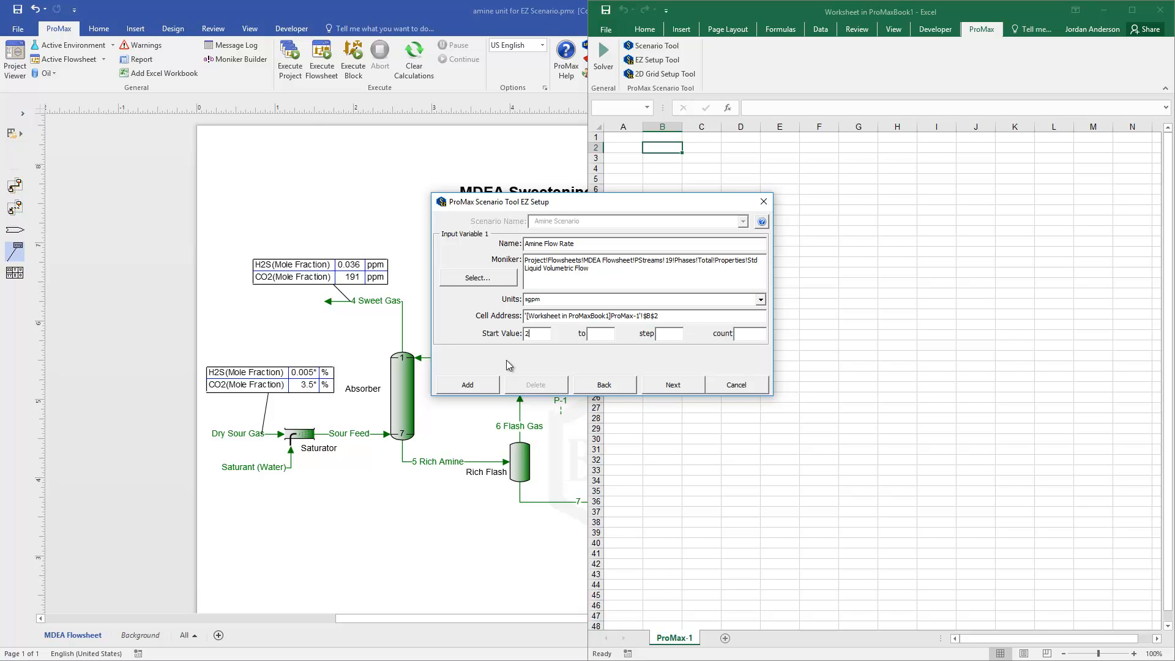
pyautogui.write('200')
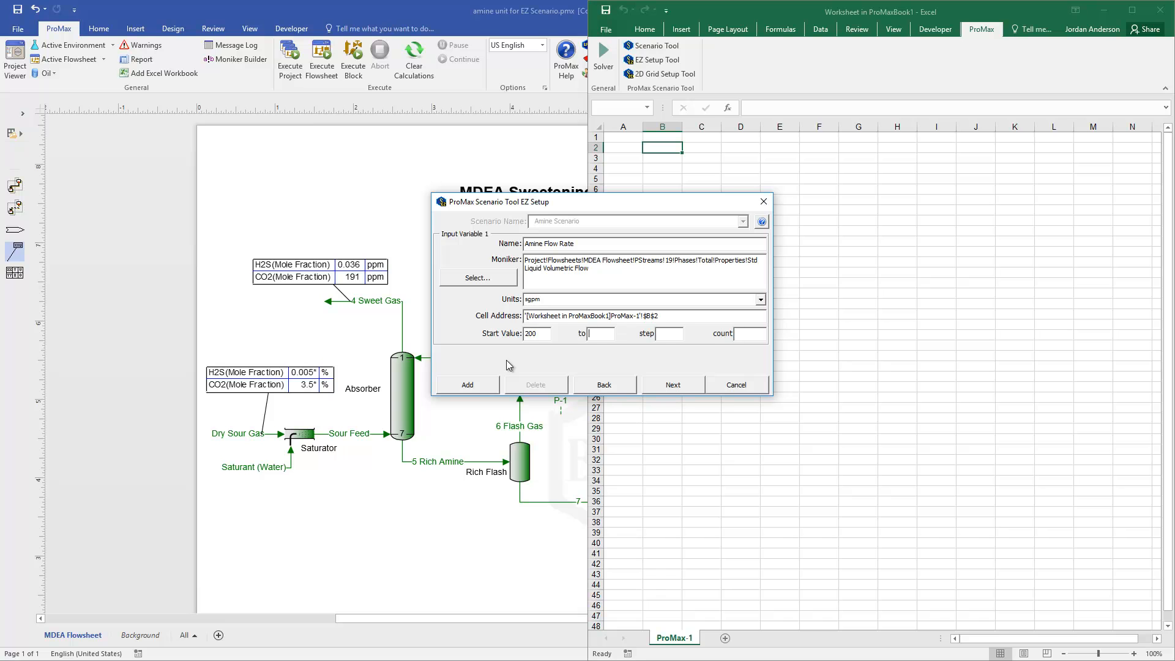
pyautogui.write('220')
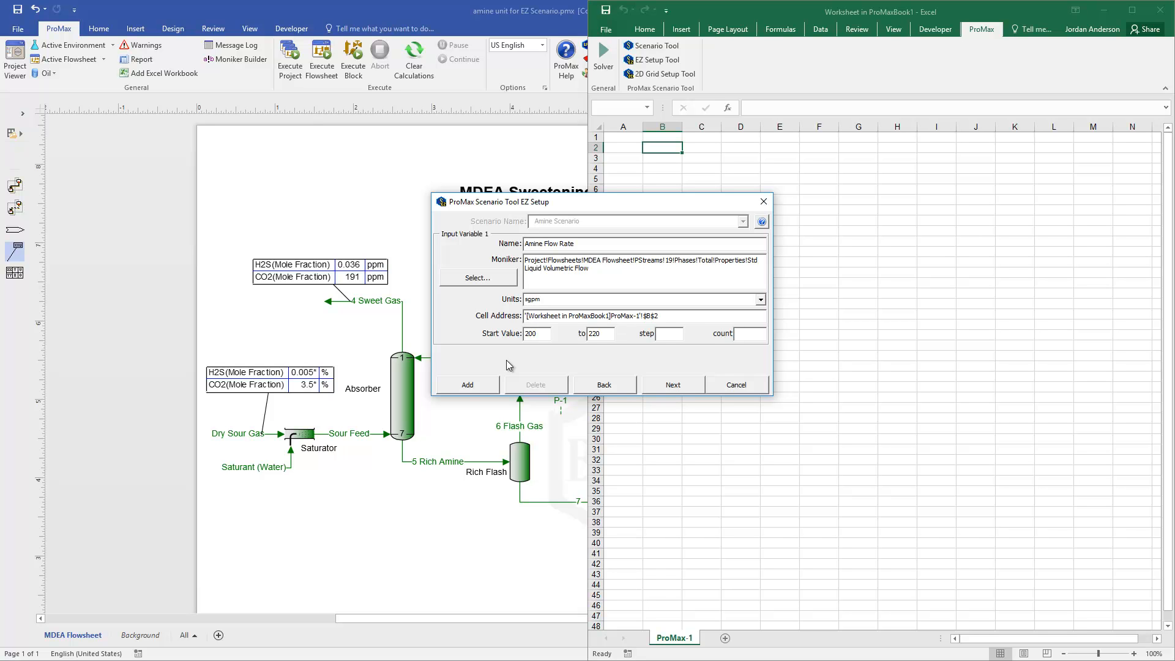
pyautogui.write('10')
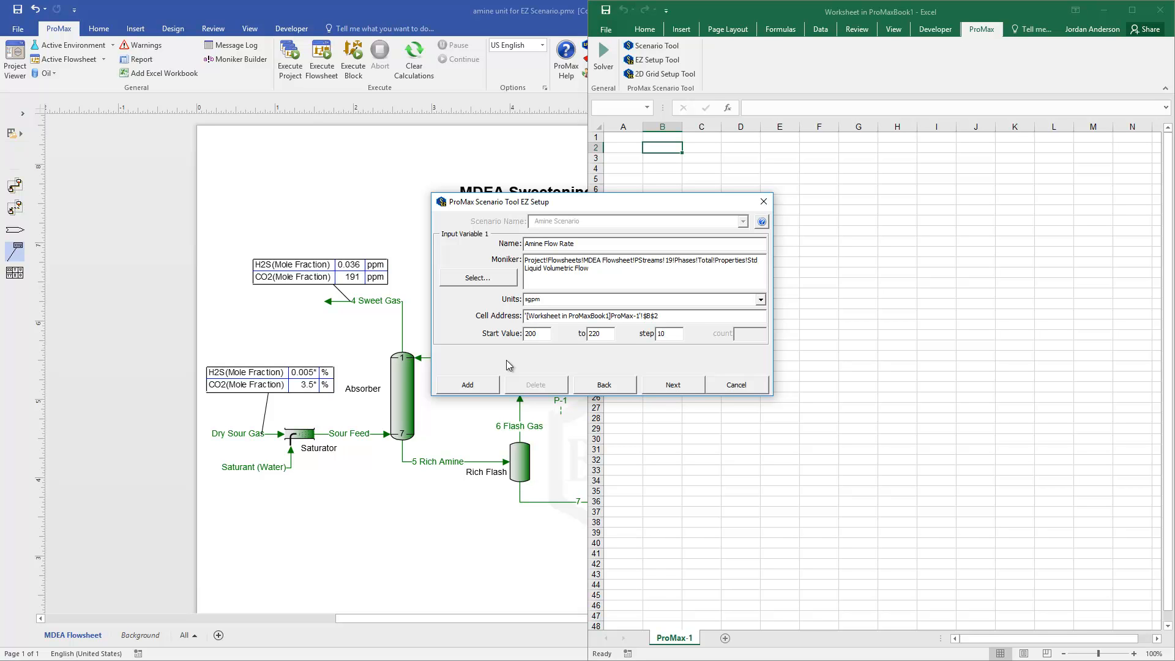
pyautogui.moveTo(566, 343)
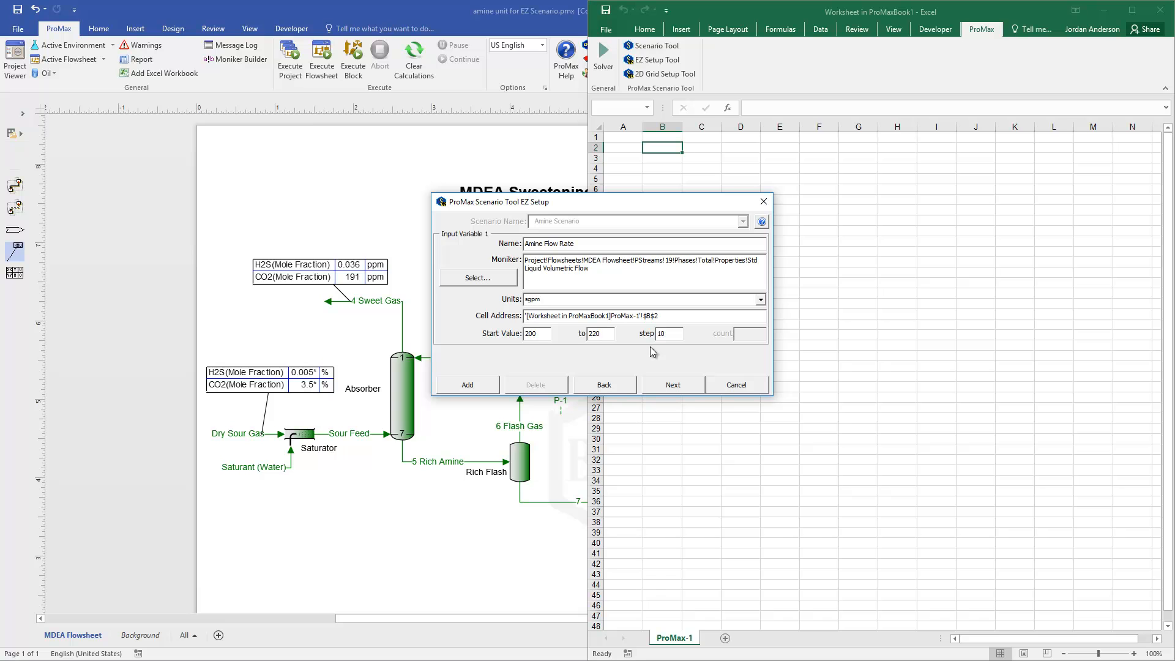
pyautogui.moveTo(744, 345)
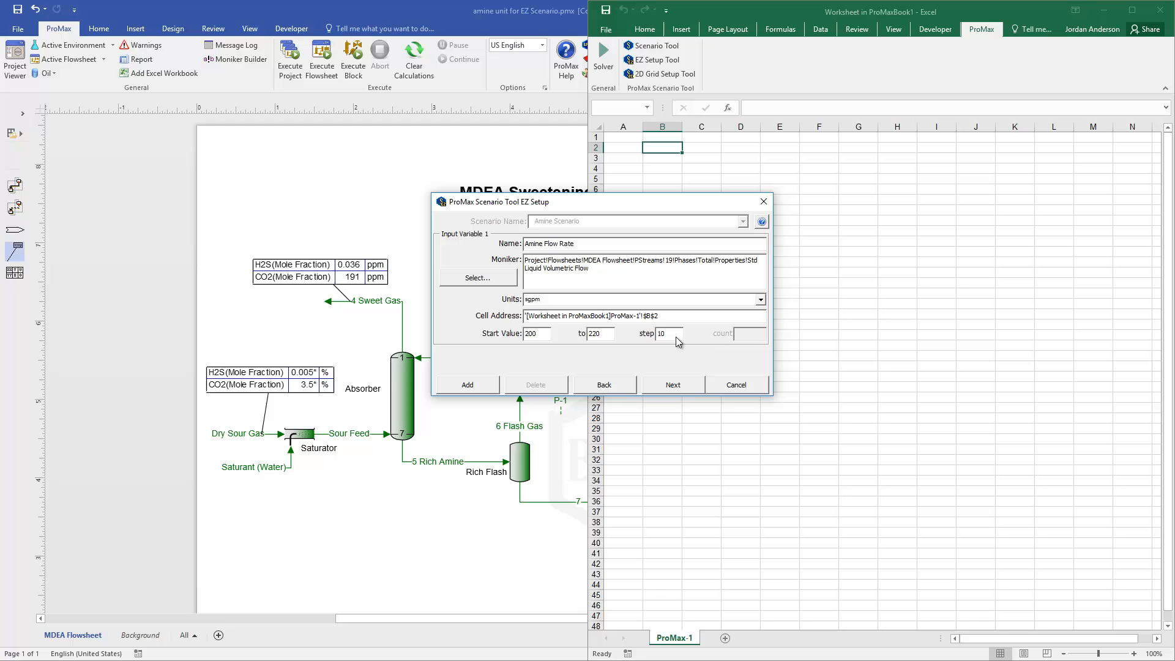
pyautogui.moveTo(746, 349)
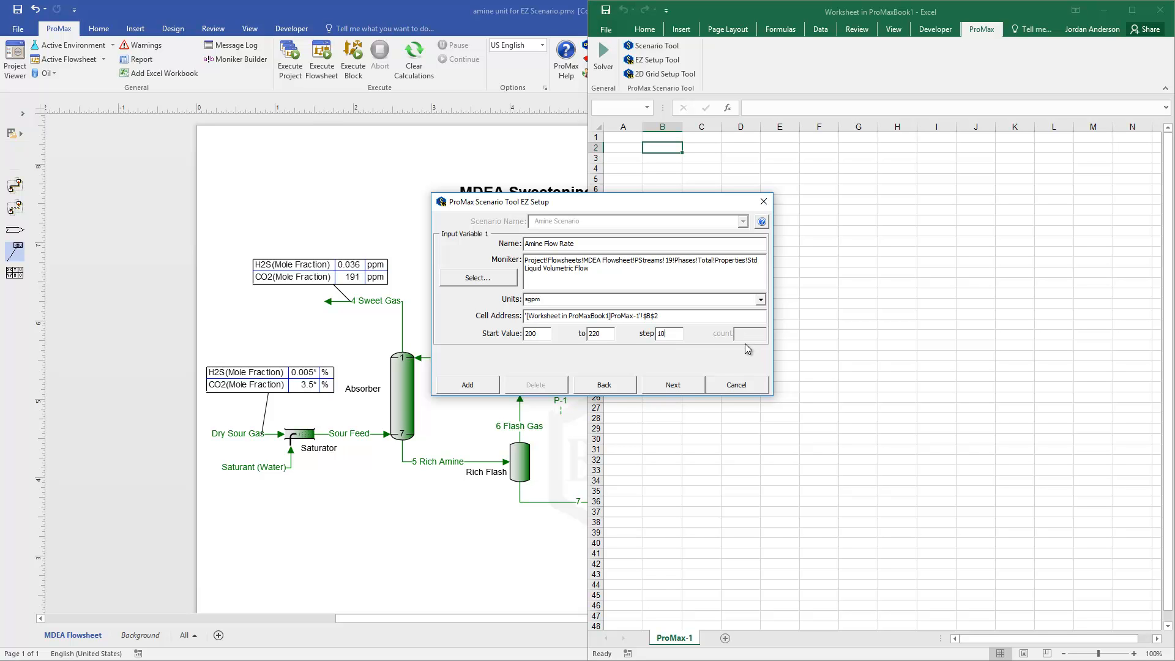
pyautogui.moveTo(566, 353)
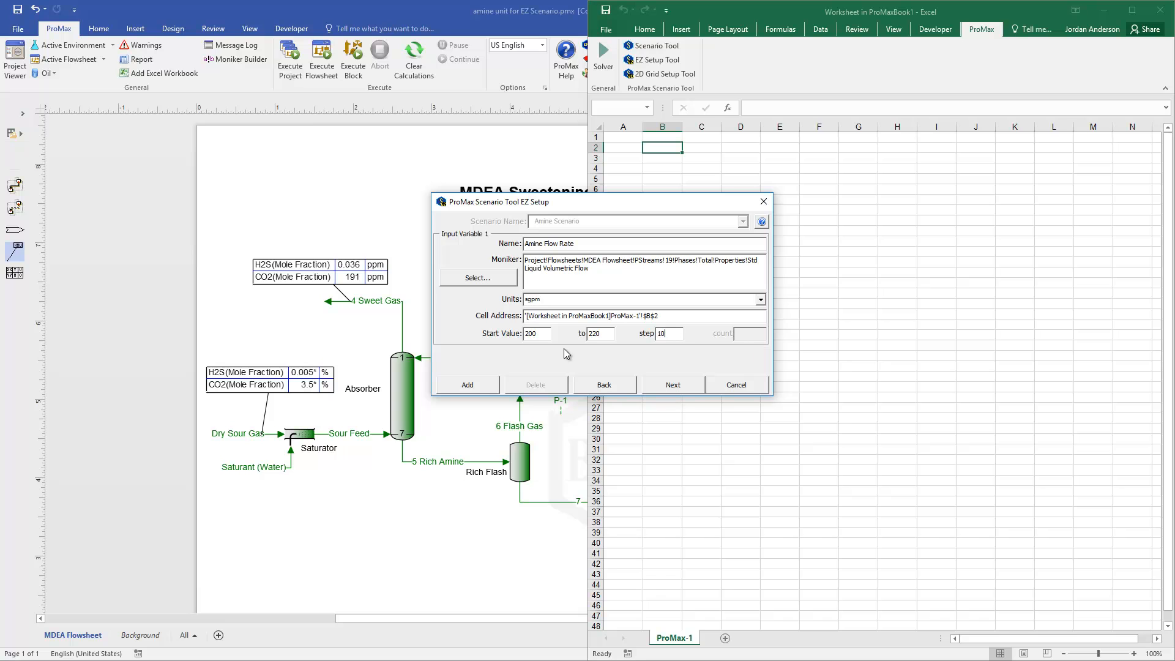
pyautogui.moveTo(625, 356)
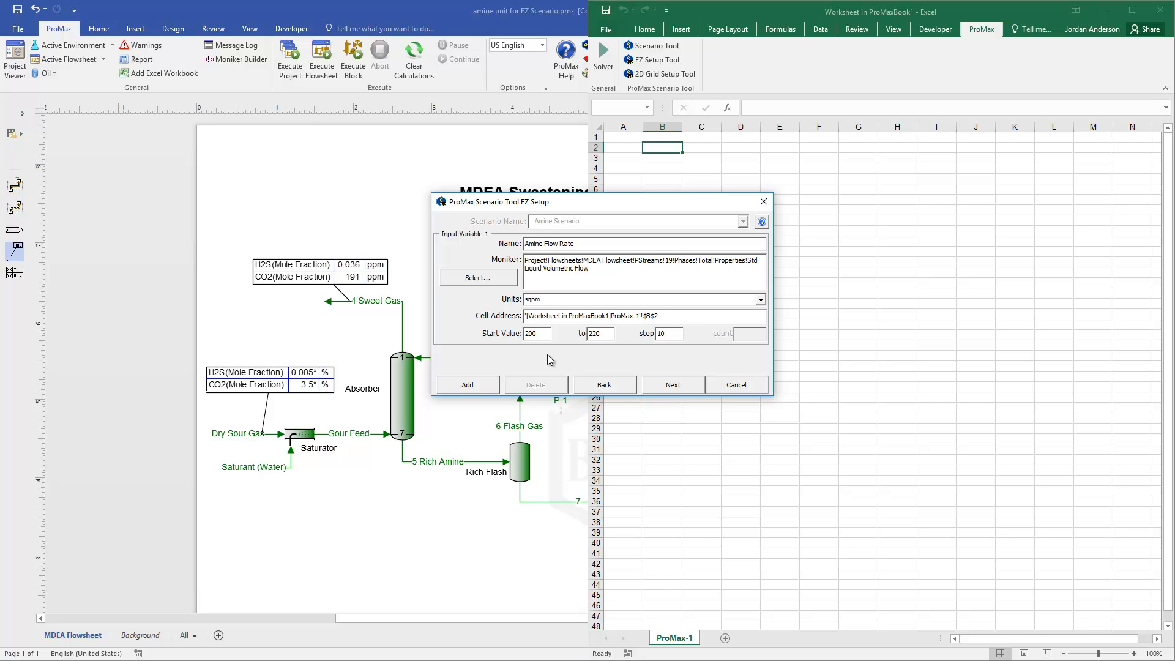
pyautogui.moveTo(500, 389)
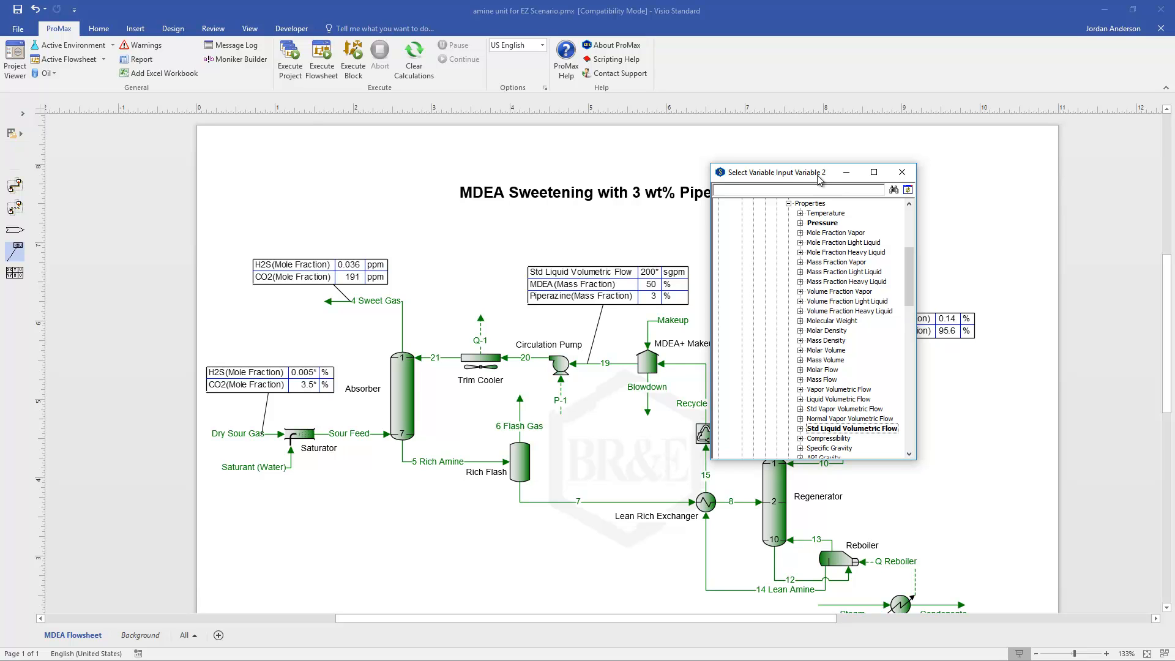
pyautogui.moveTo(909, 273)
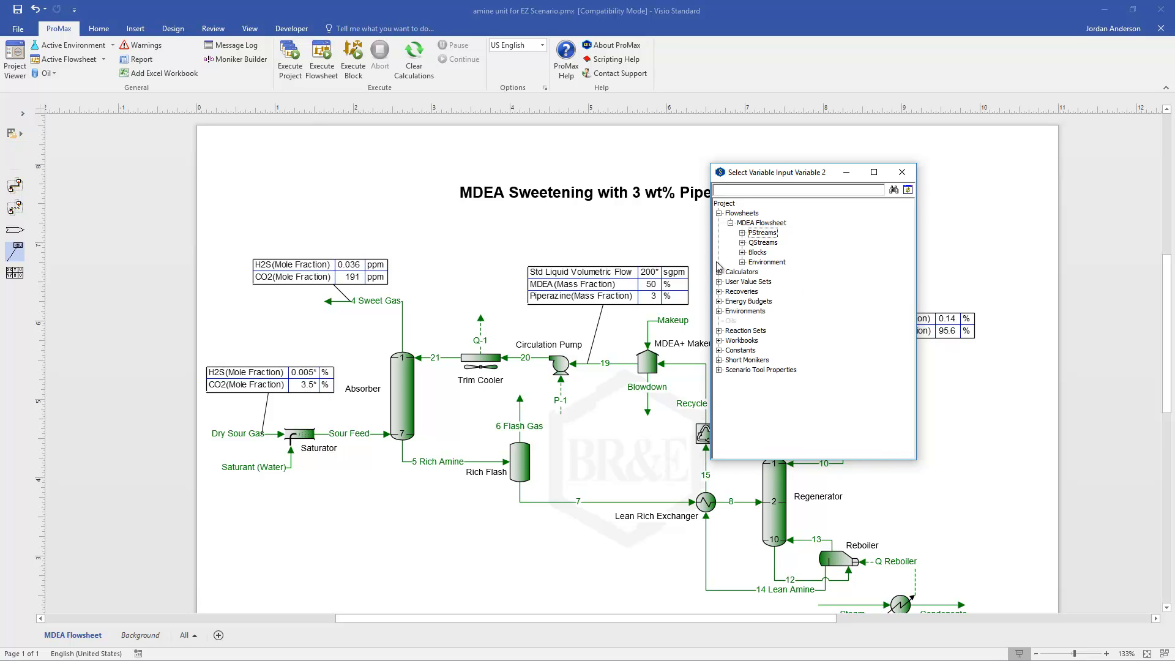
# Expand User Value Sets and the Amine User Value Set to reveal Steam Ratio
pyautogui.click(718, 291)
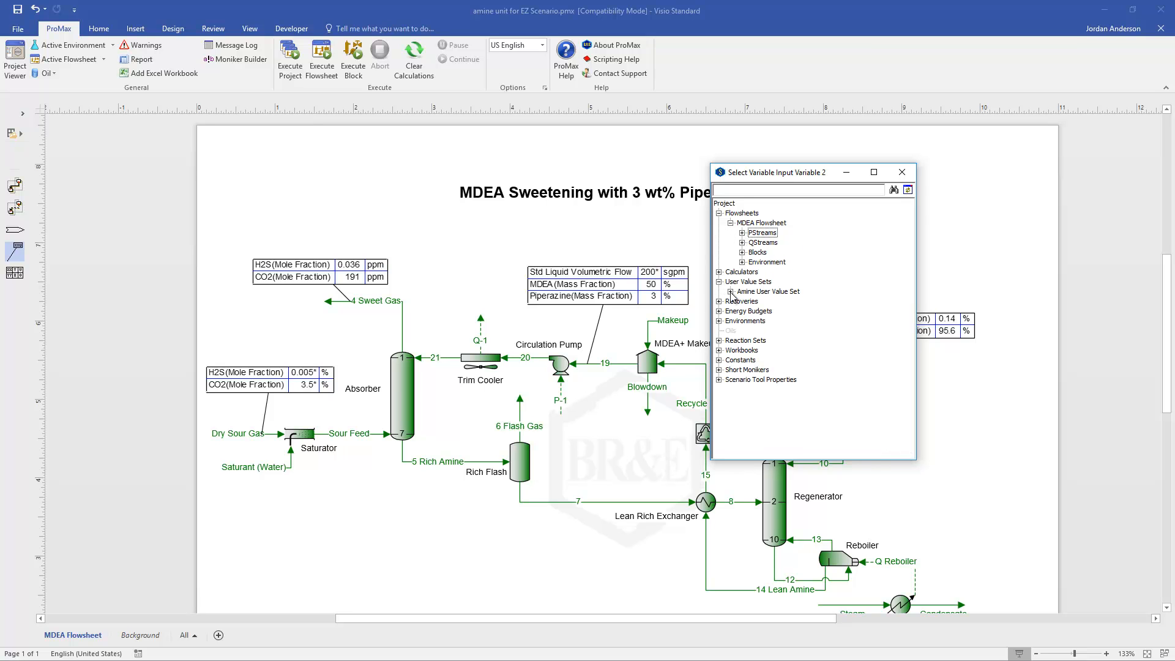
pyautogui.click(732, 291)
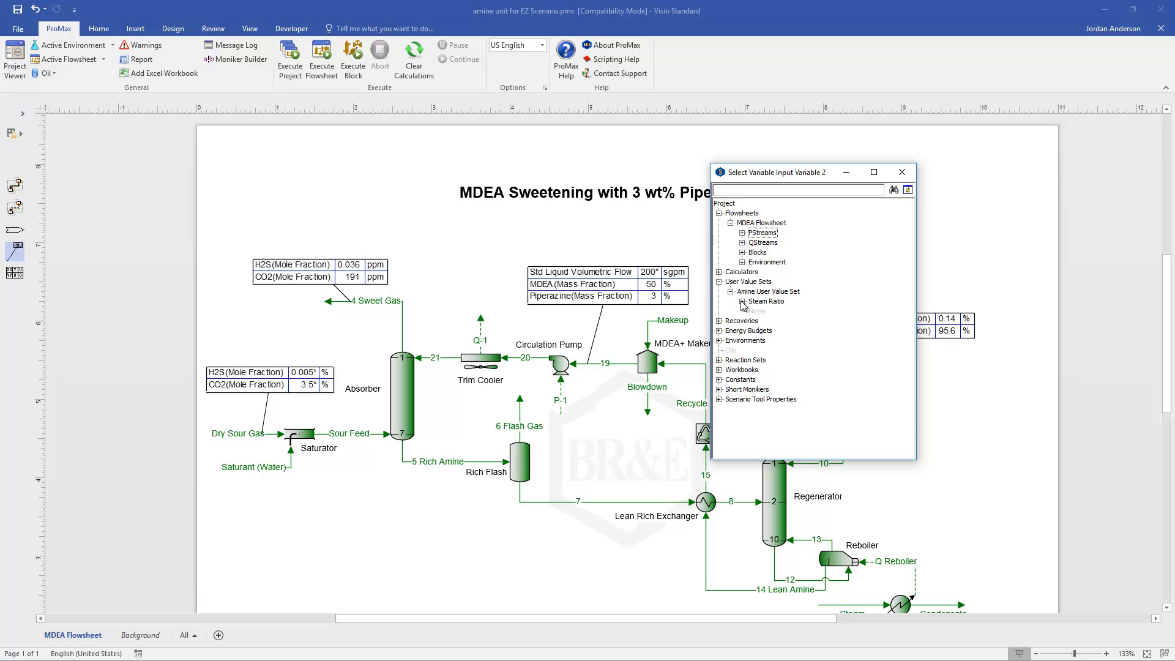
# Pick the Steam Ratio parameter as input 2, named 'Steam Ratio', from 1 to 1.1 with count 2
pyautogui.click(741, 301)
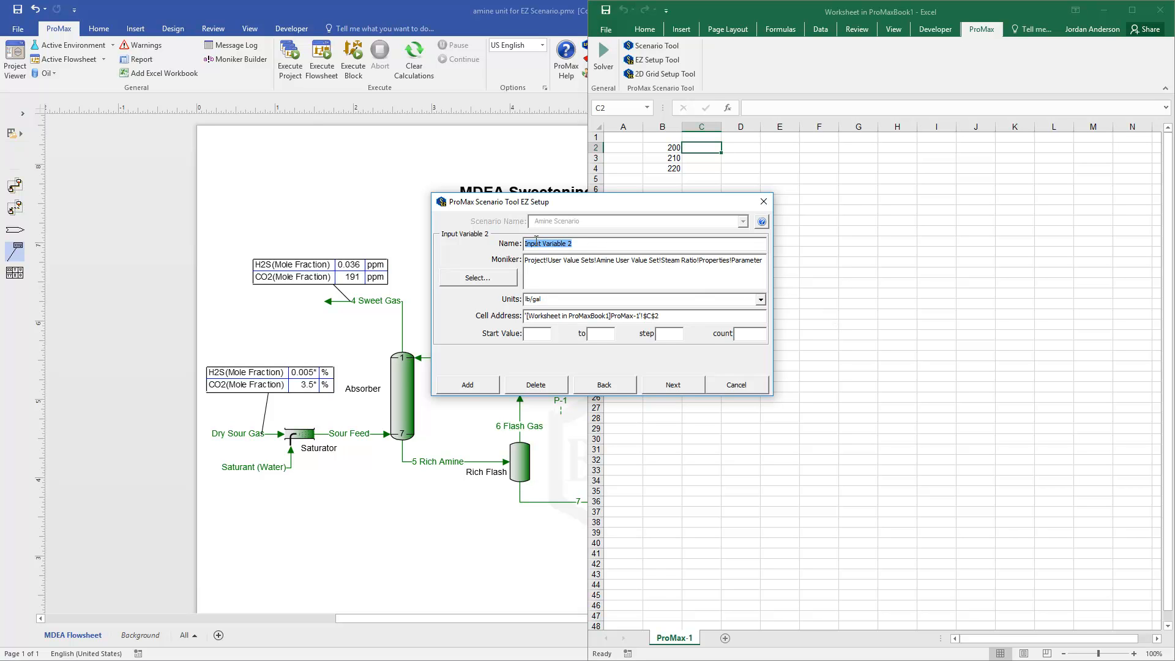
pyautogui.write('S')
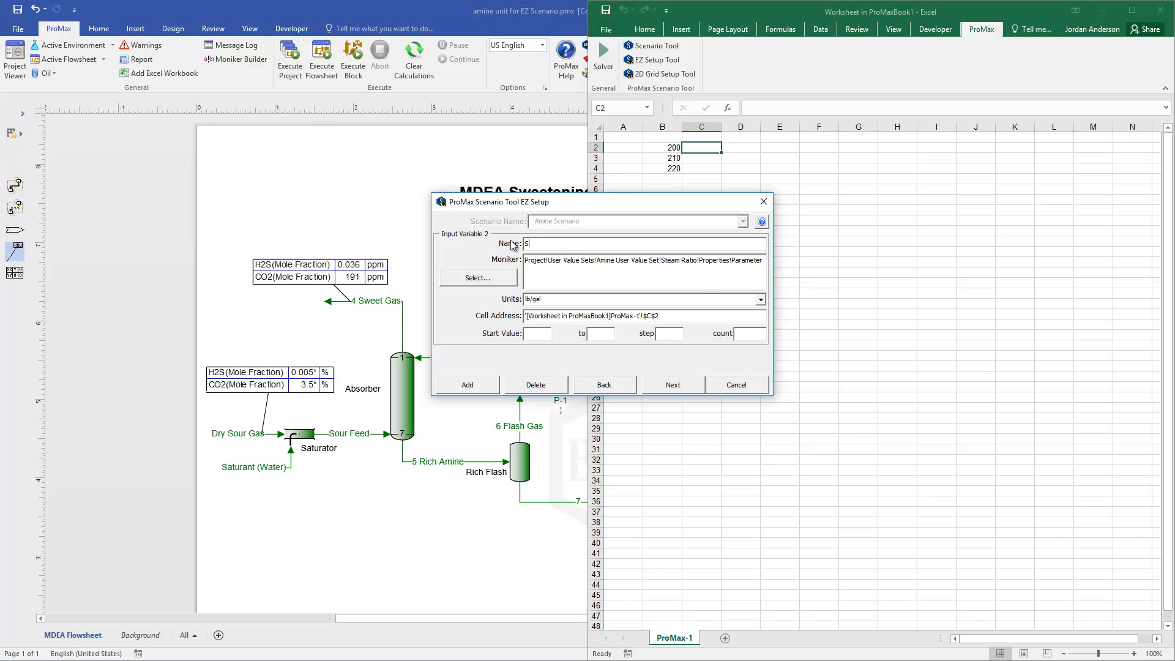
pyautogui.write('Steam Ratio')
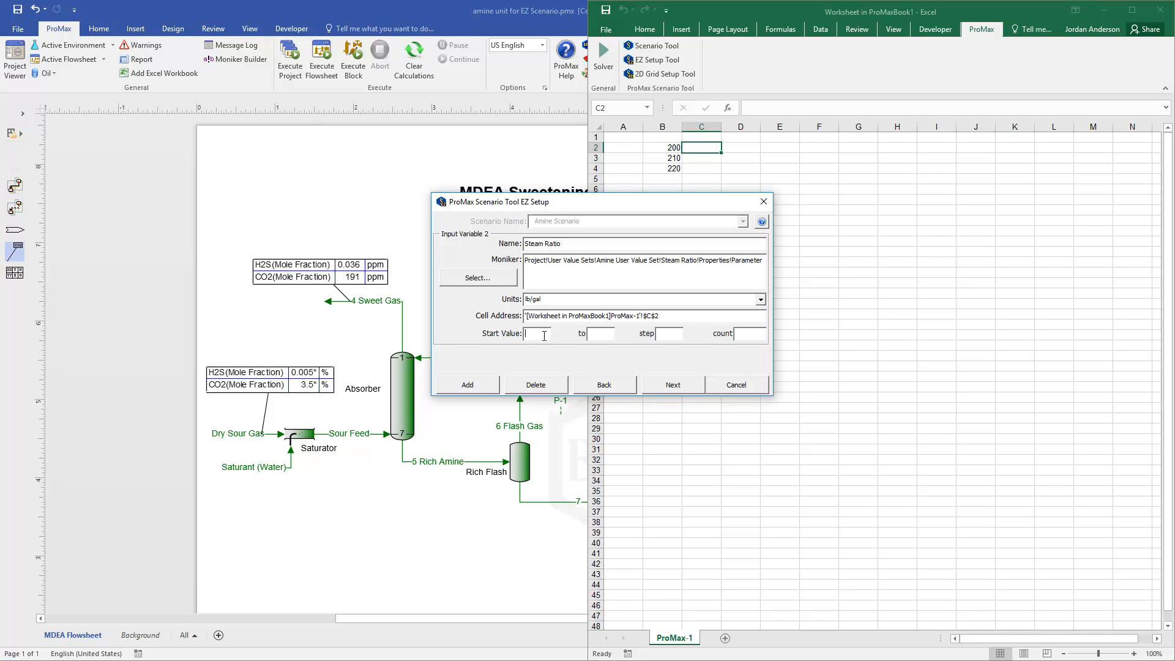
pyautogui.write('1')
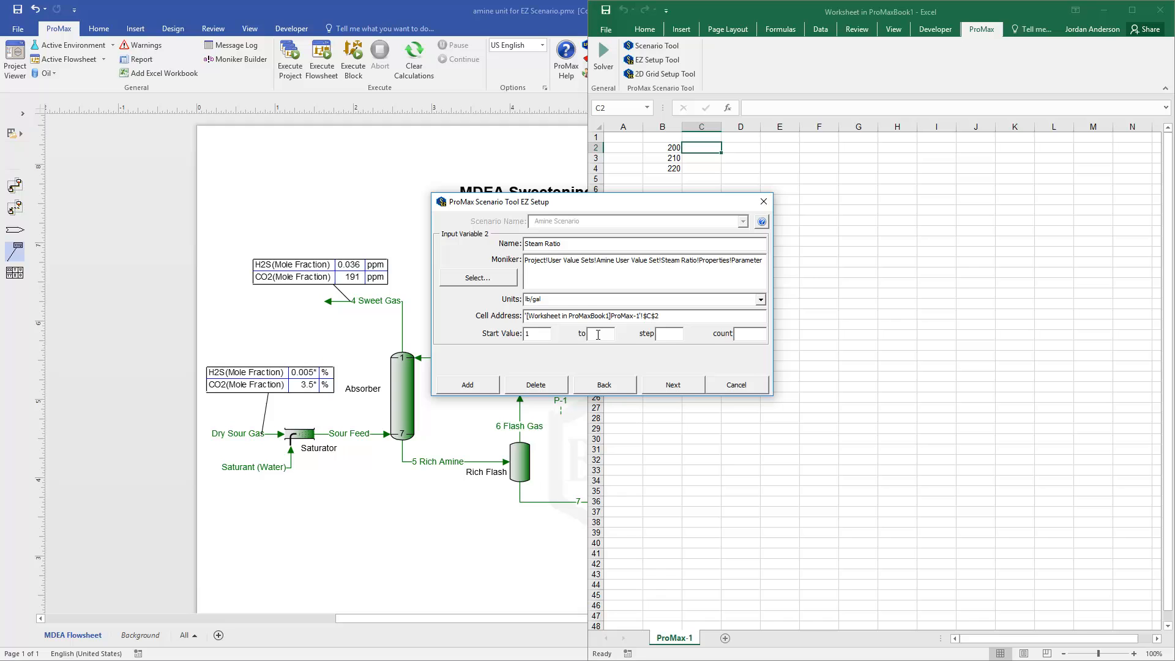
pyautogui.write('1.1')
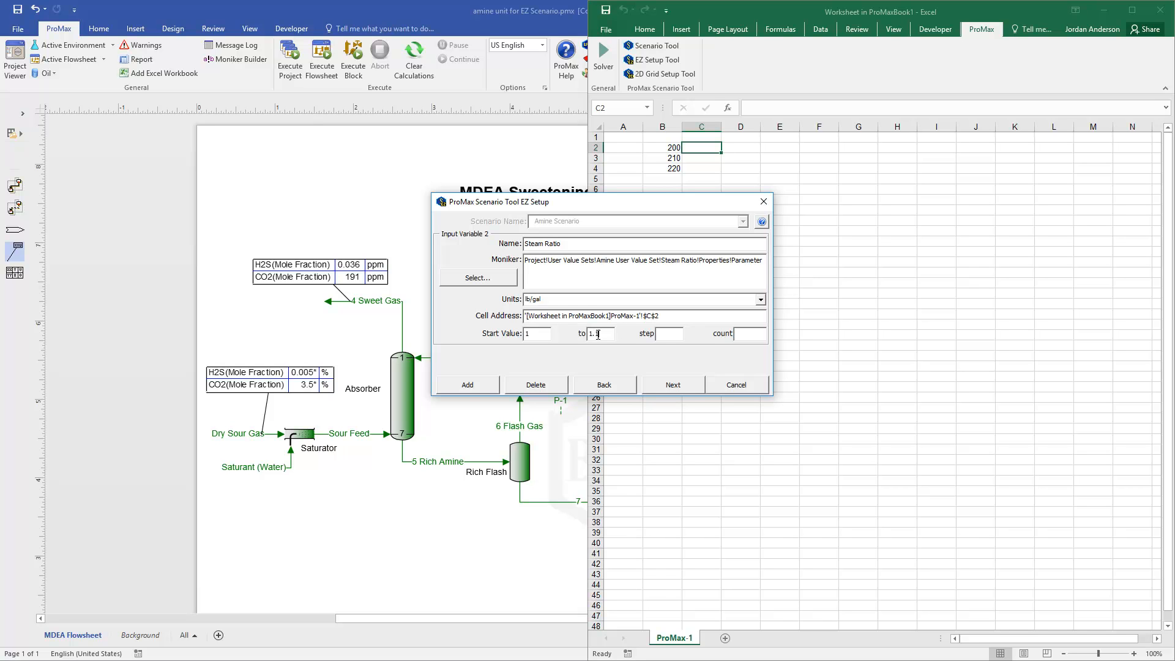
pyautogui.write('2')
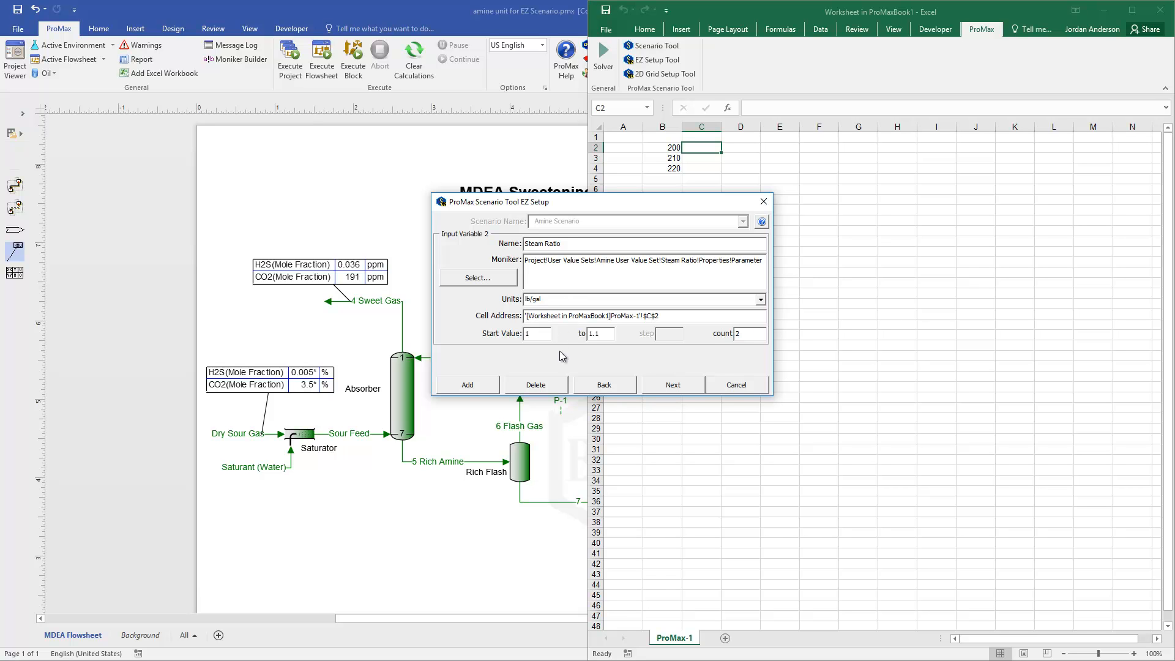
pyautogui.moveTo(569, 372)
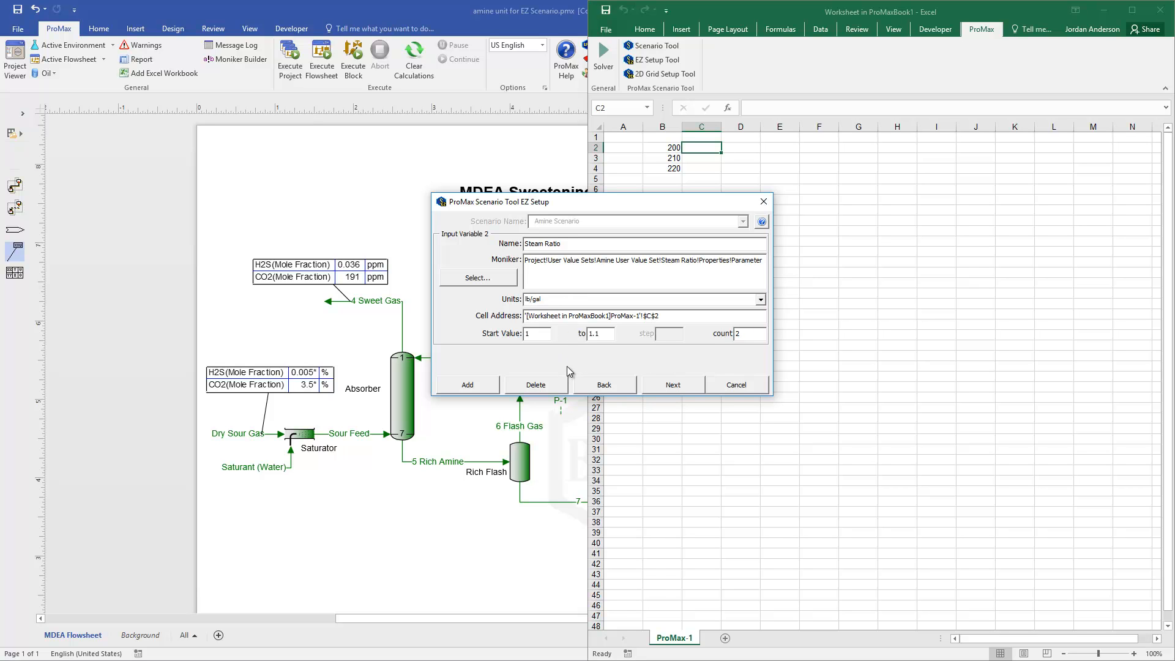
pyautogui.moveTo(456, 391)
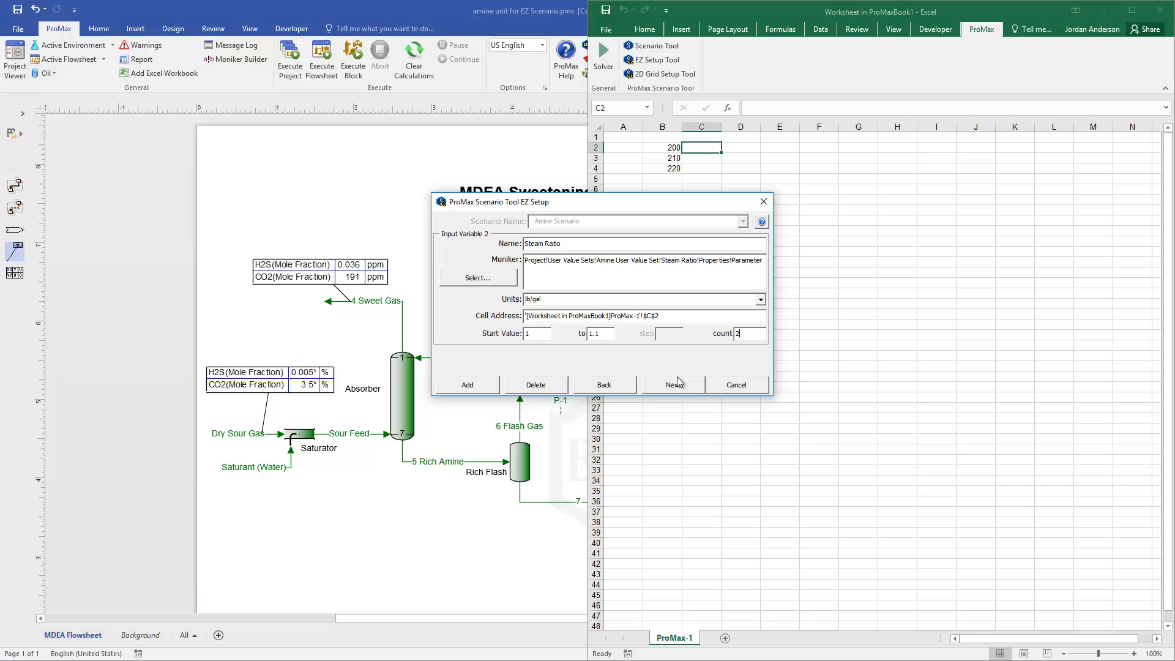
pyautogui.moveTo(678, 388)
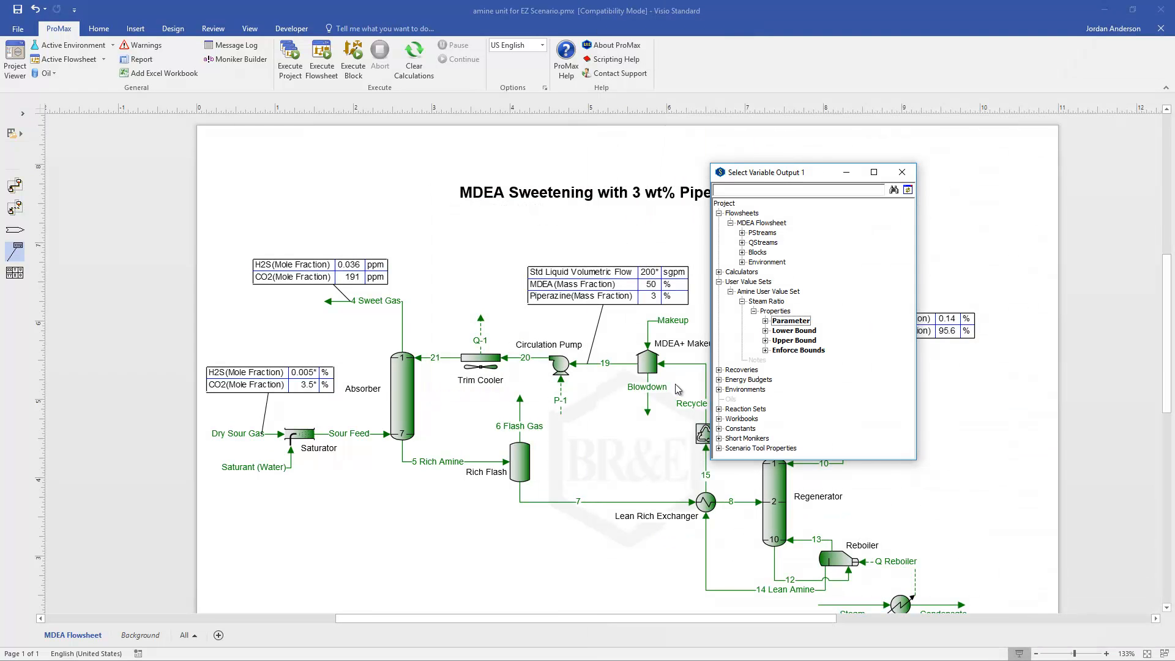
pyautogui.moveTo(786, 176)
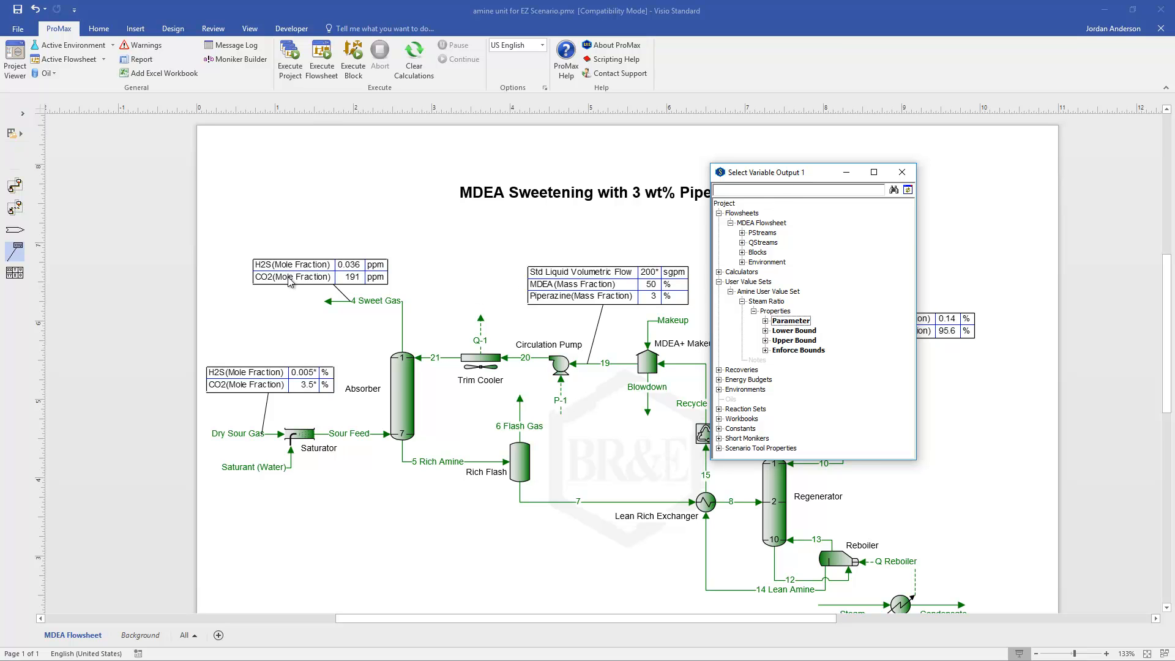
pyautogui.moveTo(723, 241)
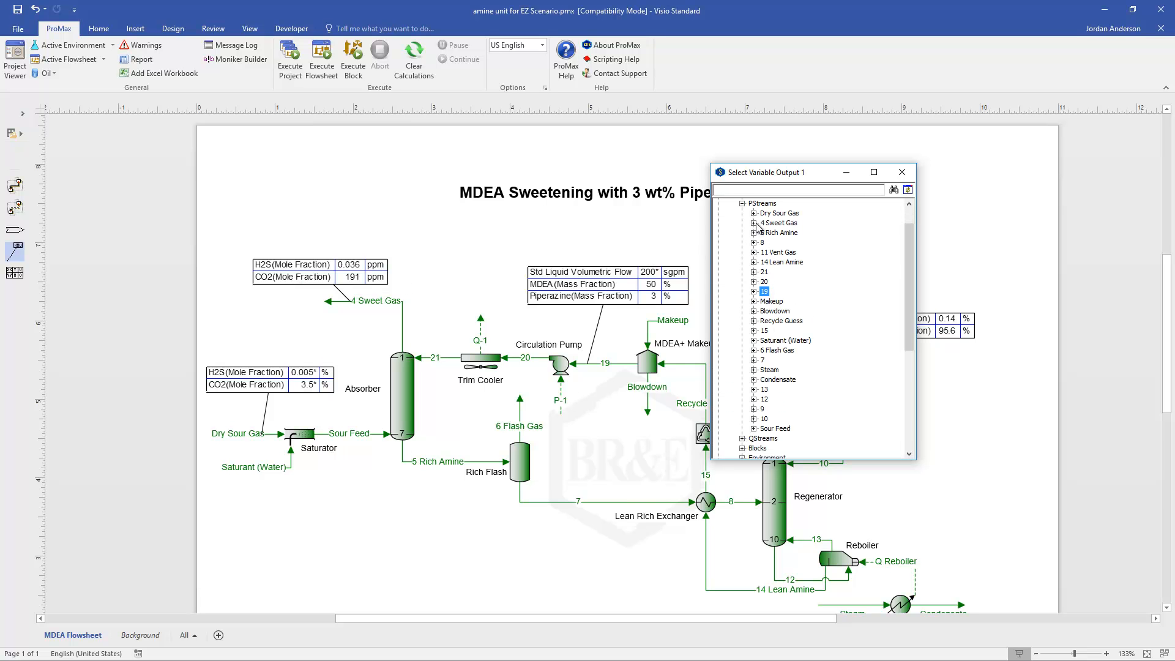
# Expand stream 4 Sweet Gas and its Total phase toward the H2S mole fraction for output 1
pyautogui.click(755, 223)
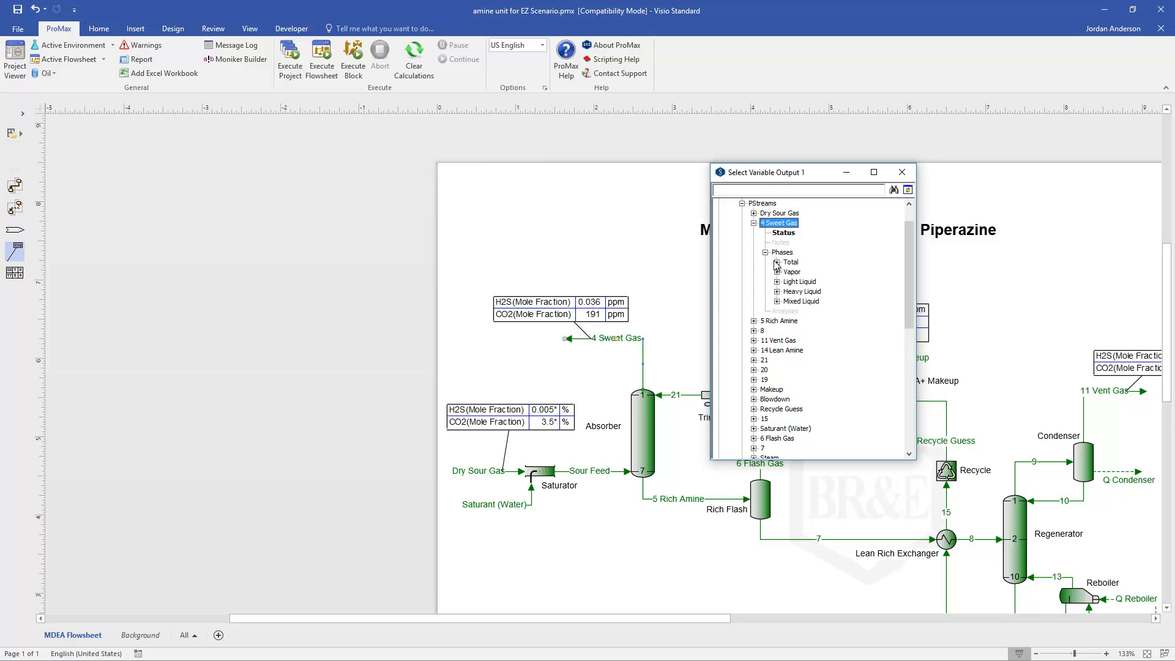
pyautogui.click(779, 261)
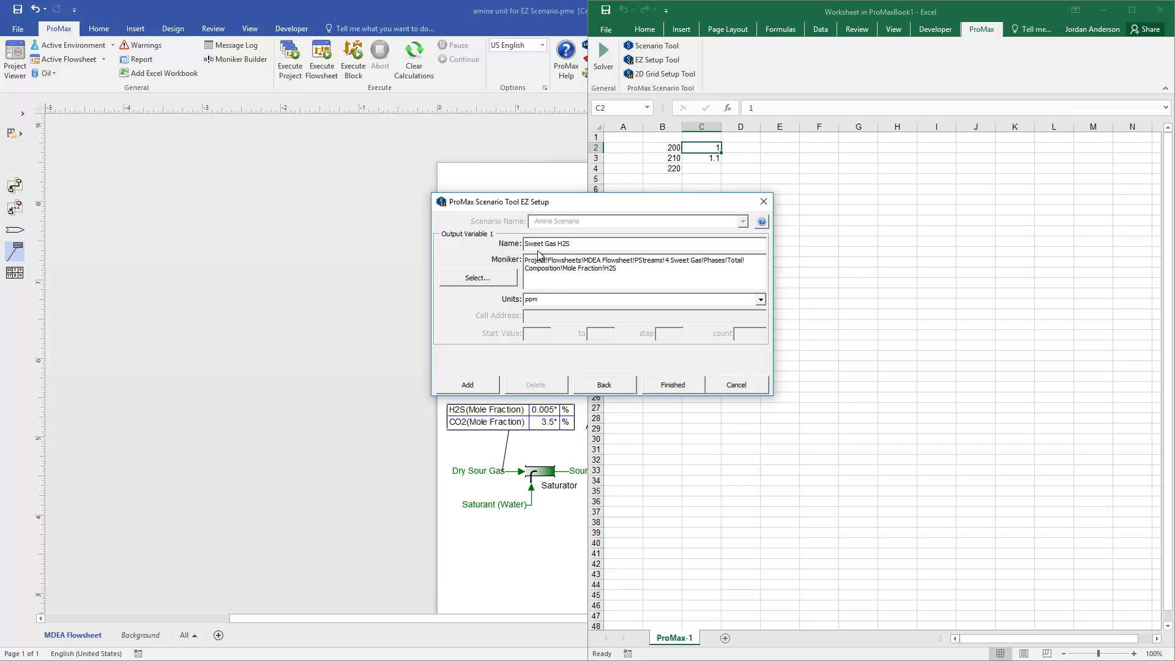
pyautogui.moveTo(557, 325)
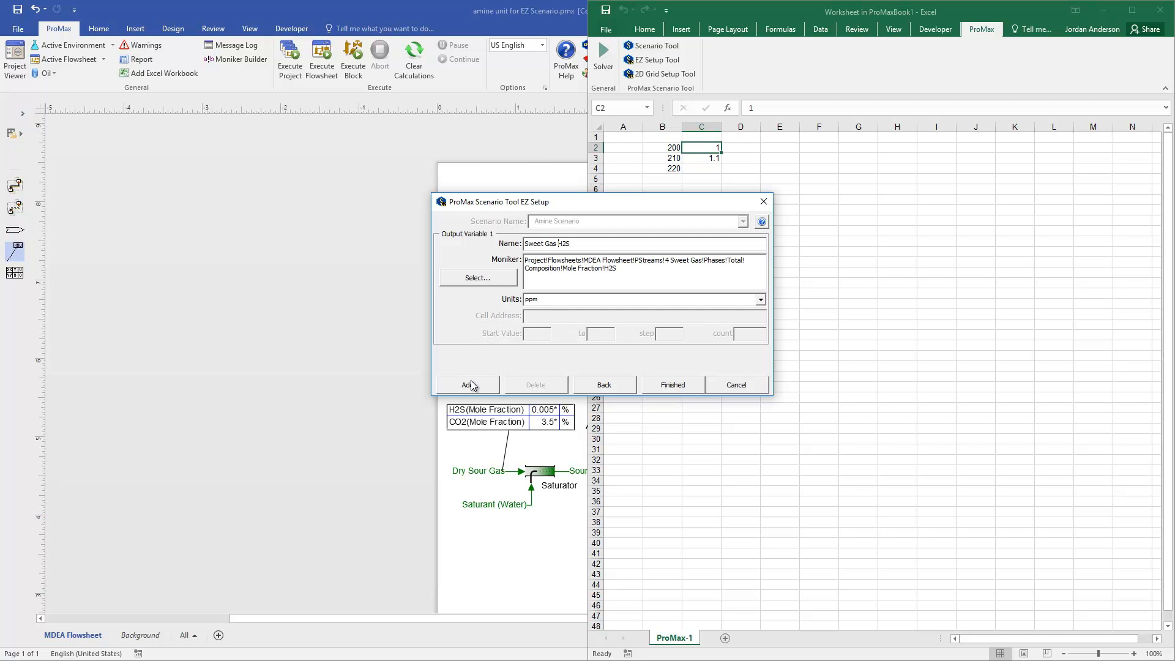
# Add output 2 named 'Sweet Gas CO2' in ppm and finish the scenario setup
pyautogui.click(468, 384)
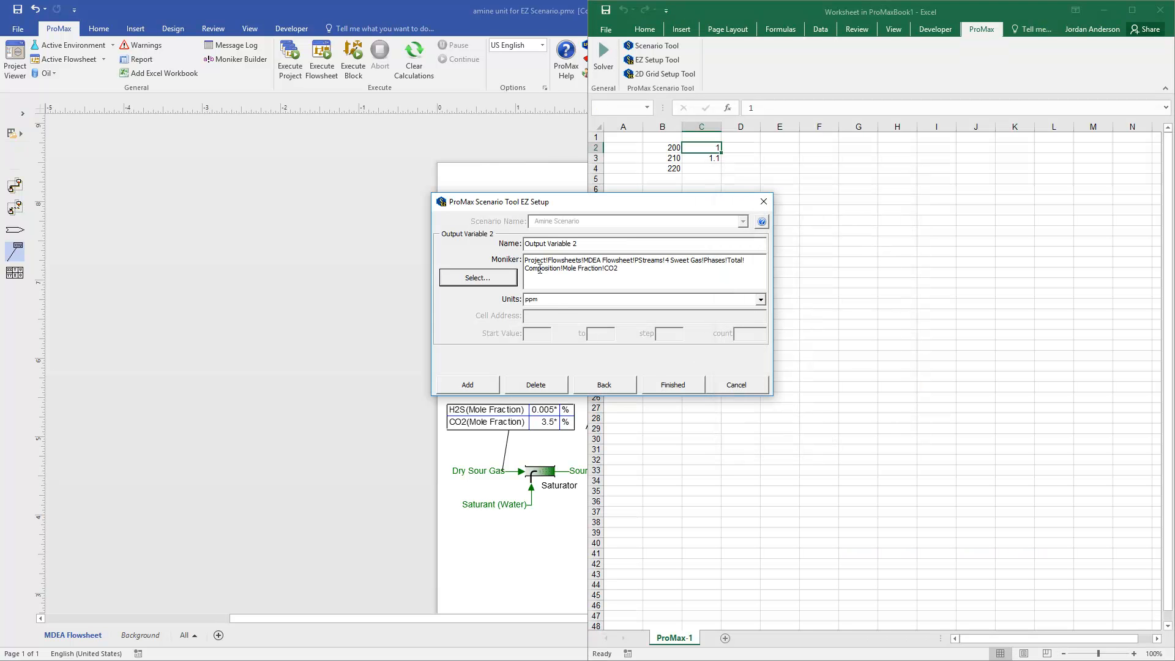
pyautogui.tripleClick(551, 243)
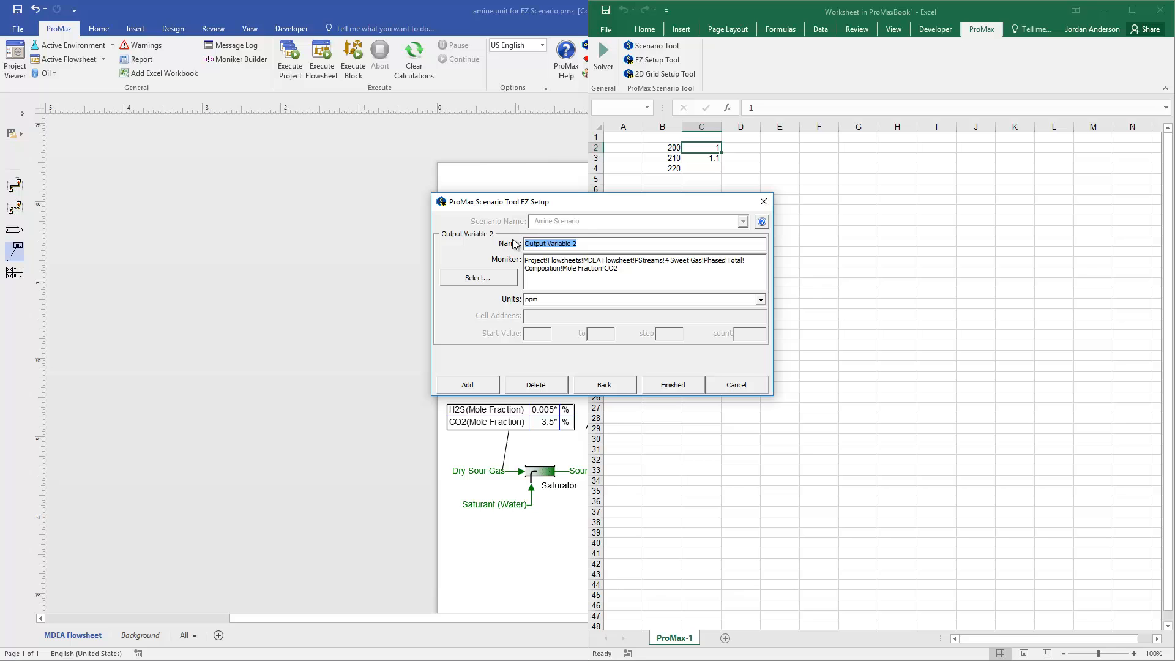
pyautogui.write('Sweet Gas')
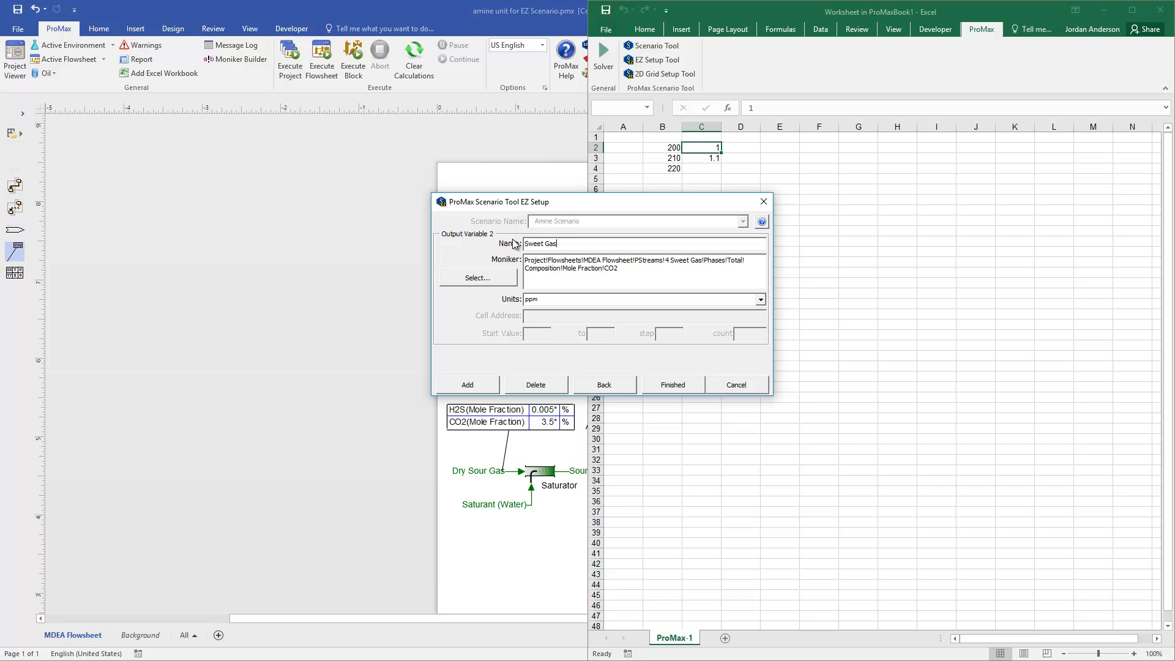
pyautogui.write('CO2')
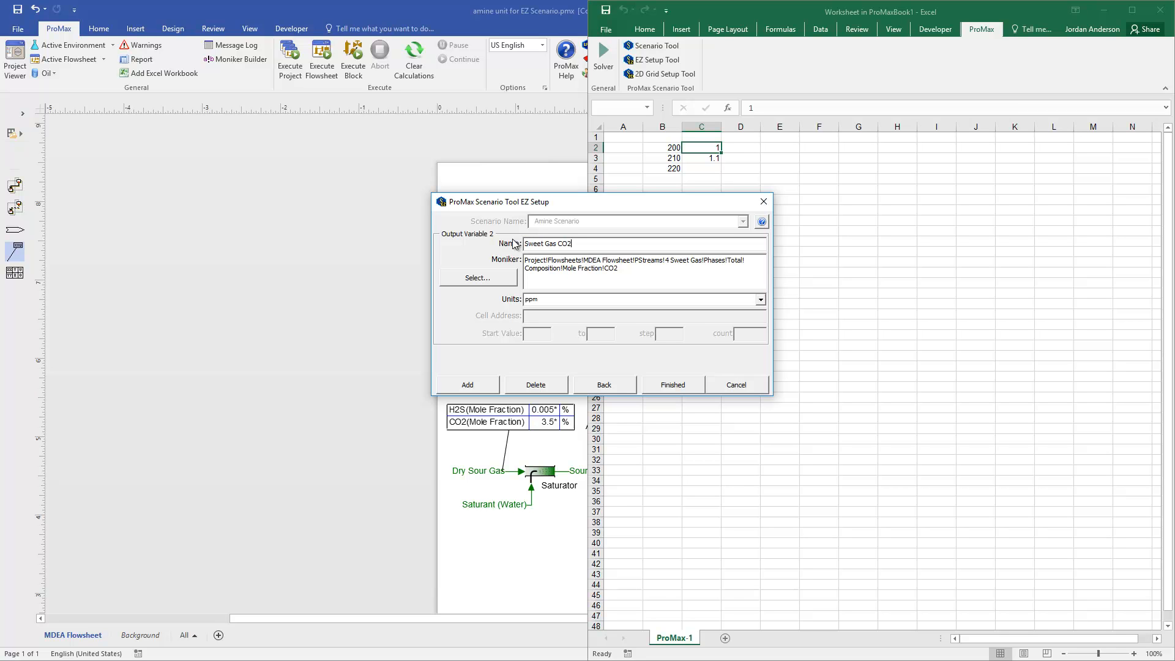
pyautogui.moveTo(590, 316)
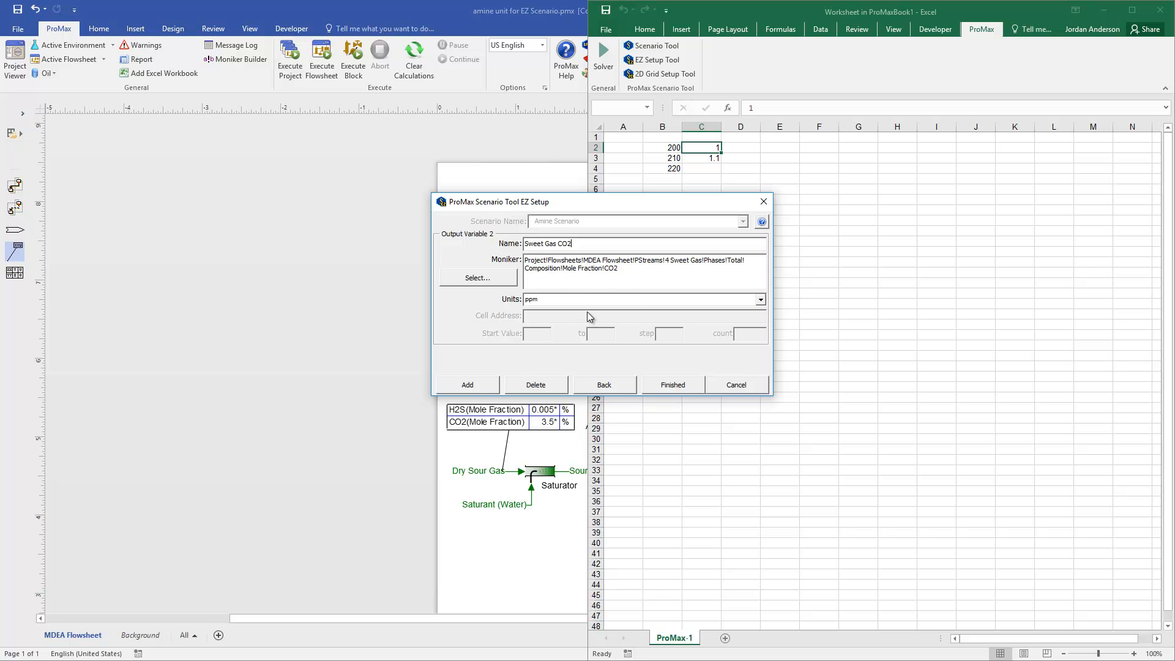
pyautogui.moveTo(476, 385)
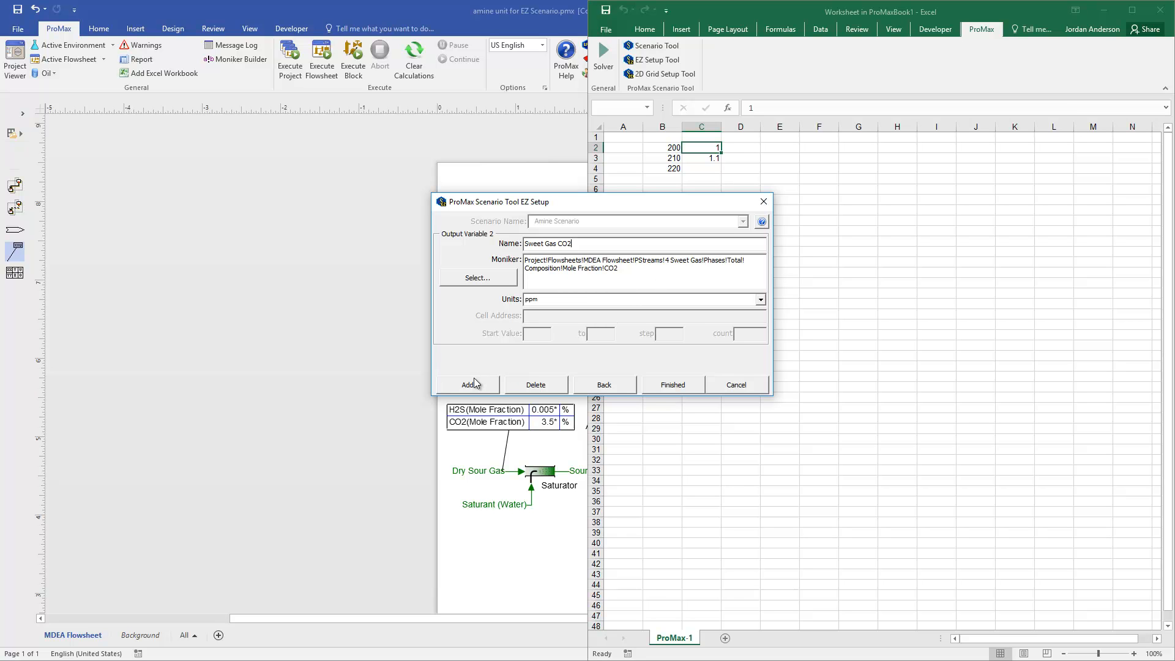
pyautogui.moveTo(689, 360)
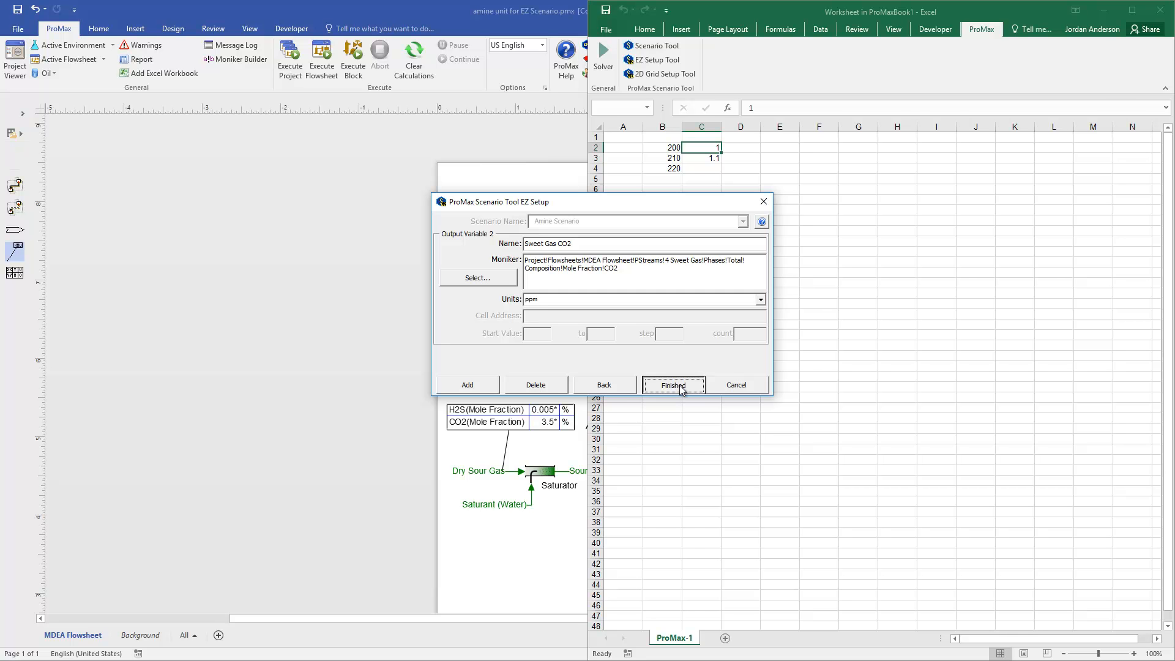
pyautogui.click(672, 384)
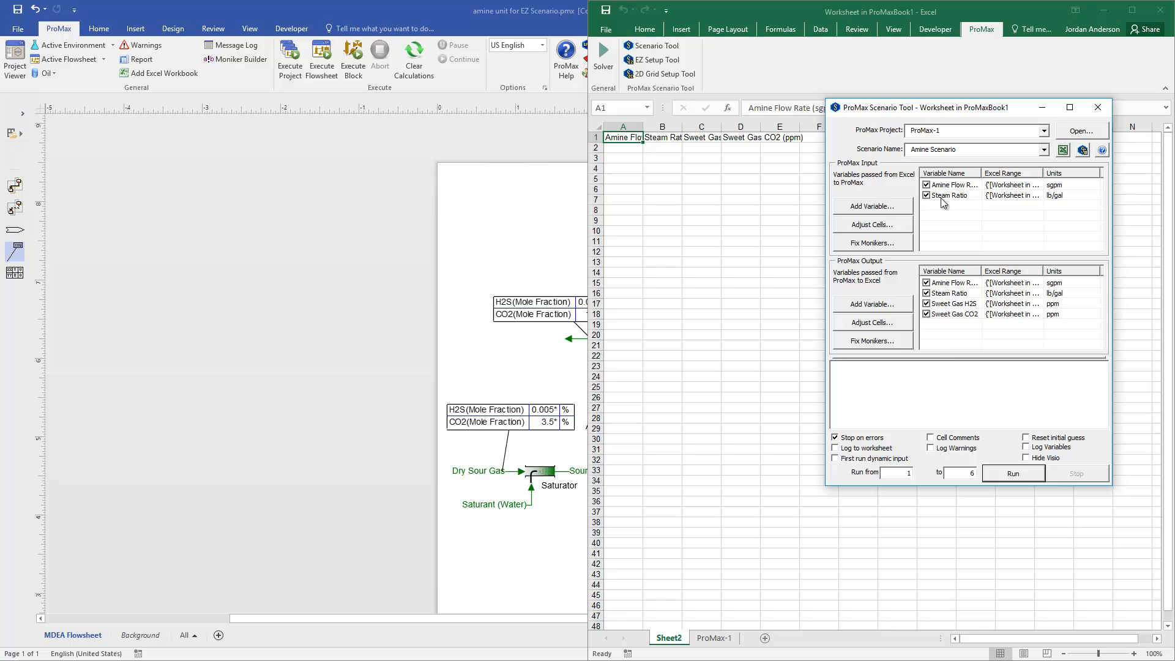
# Run the Amine Scenario from the Scenario Tool window
pyautogui.click(1012, 473)
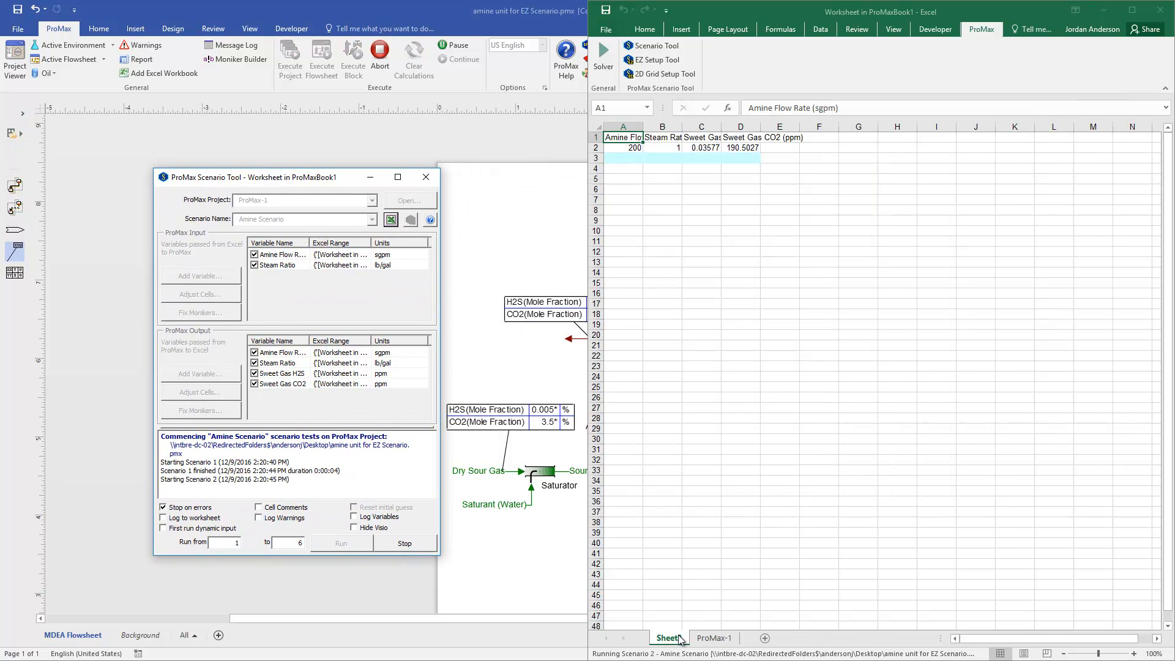
# View the results sheet as scenarios fill in, then the ProMax-1 input values sheet
pyautogui.click(667, 638)
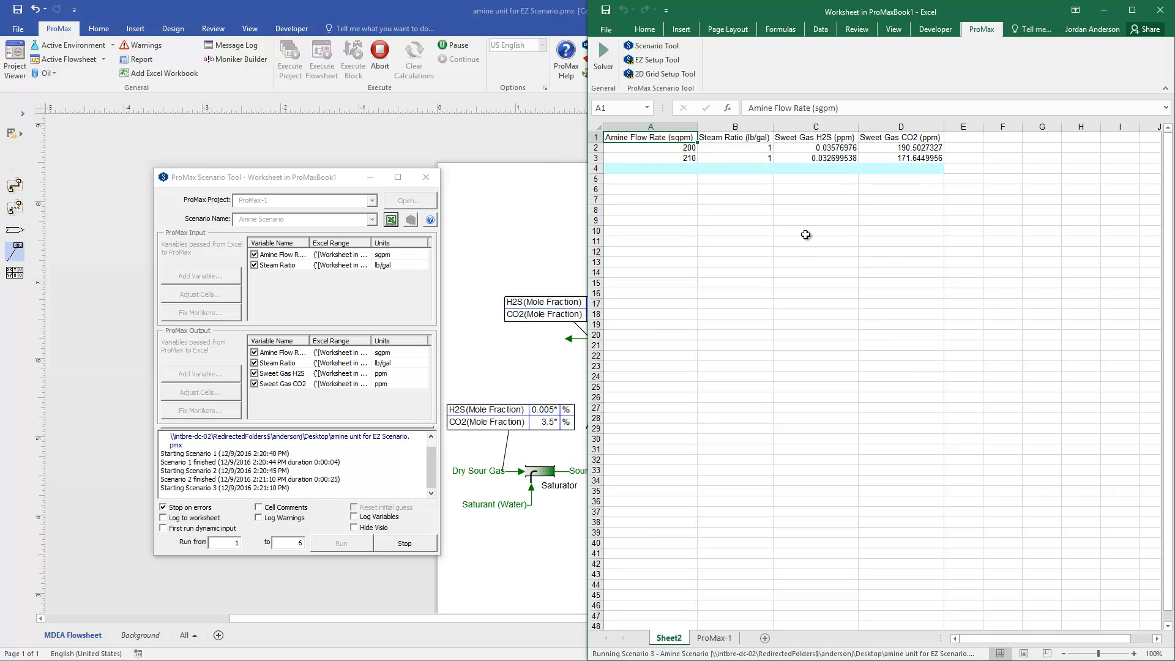
pyautogui.moveTo(668, 148)
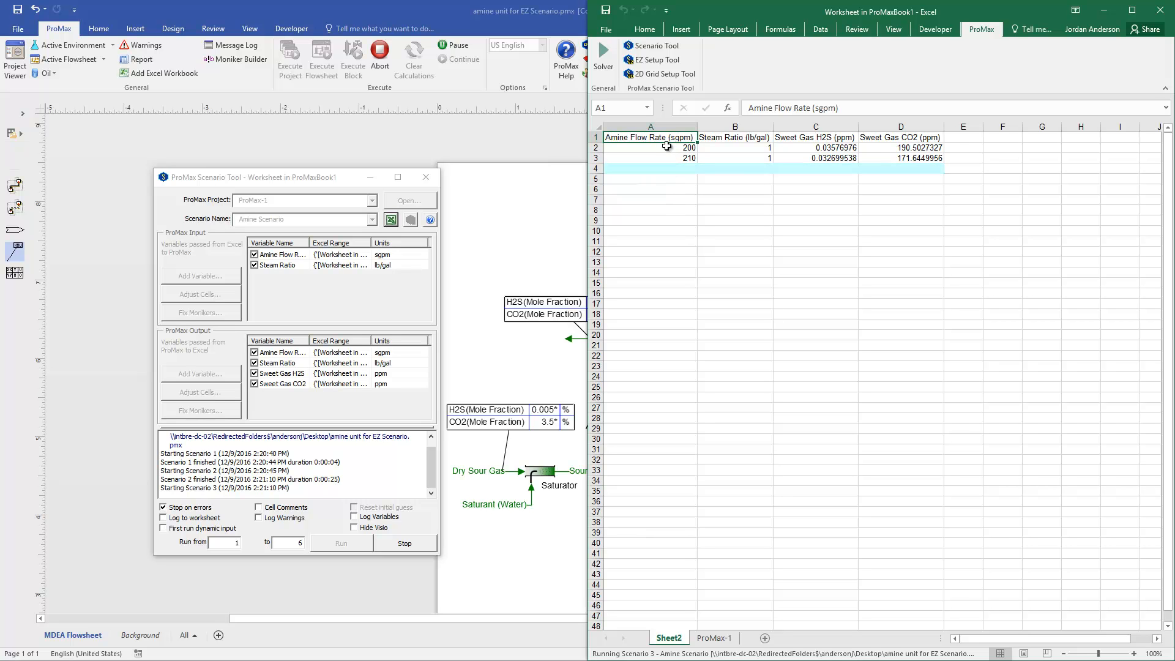
pyautogui.moveTo(740, 172)
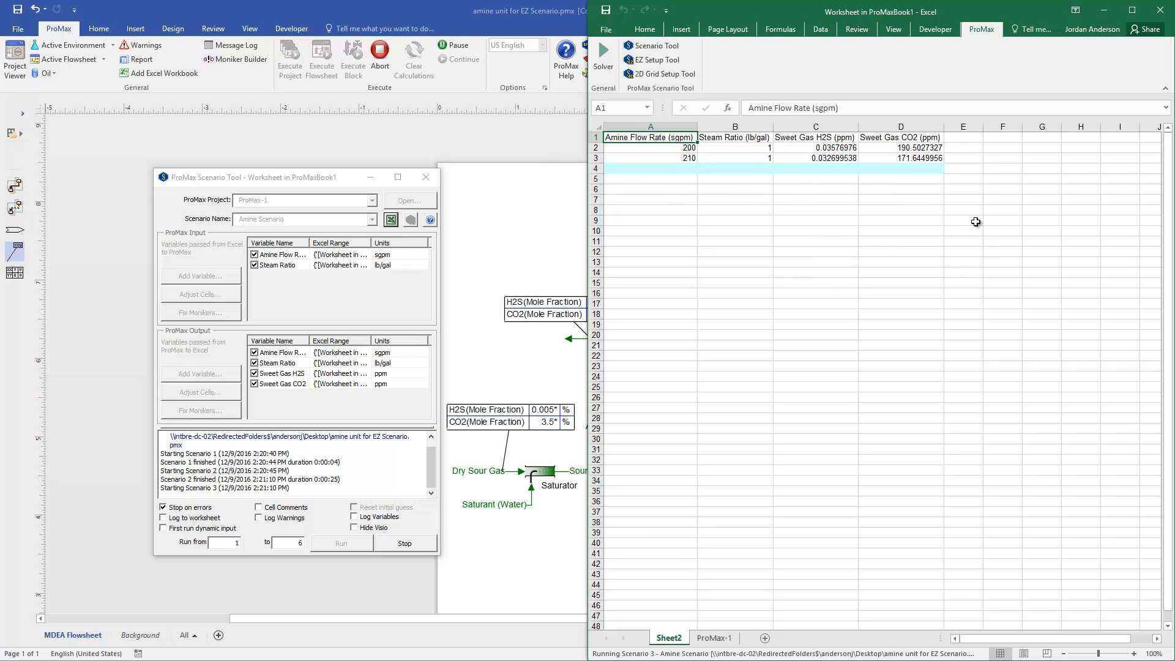
pyautogui.moveTo(979, 210)
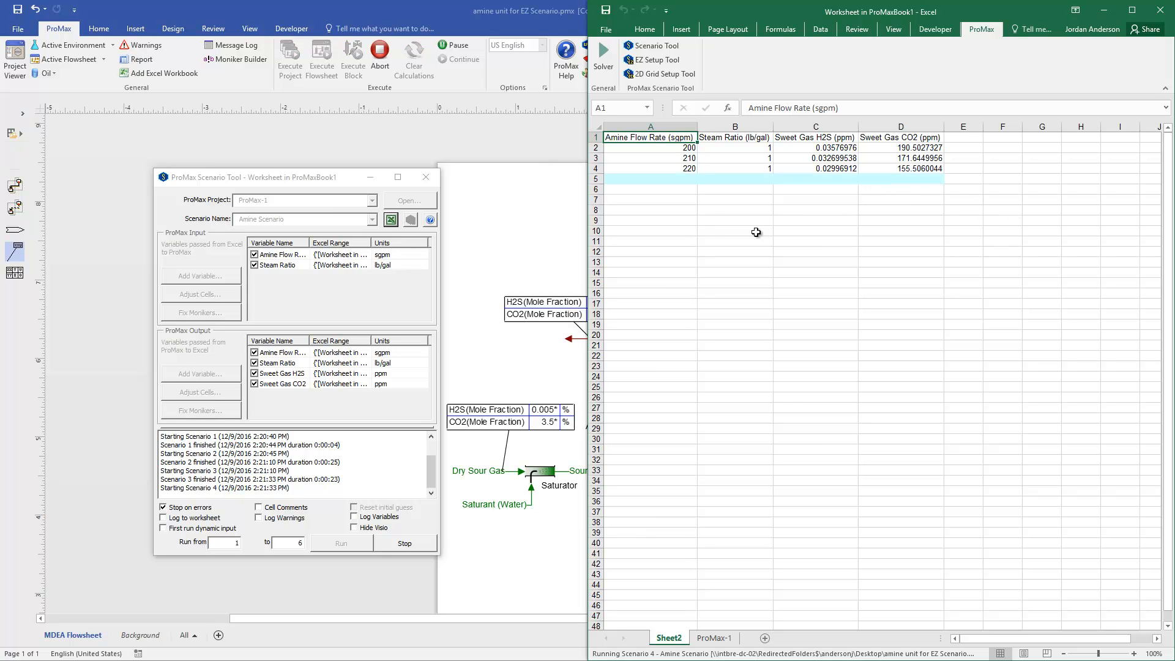
pyautogui.moveTo(754, 555)
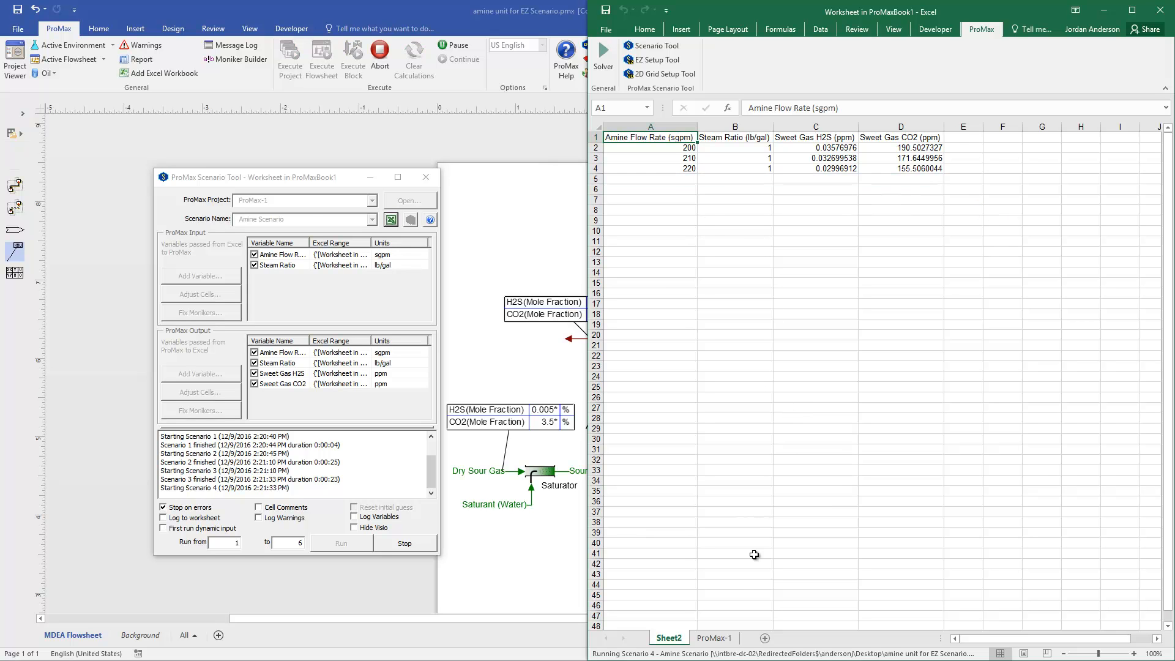
pyautogui.click(712, 638)
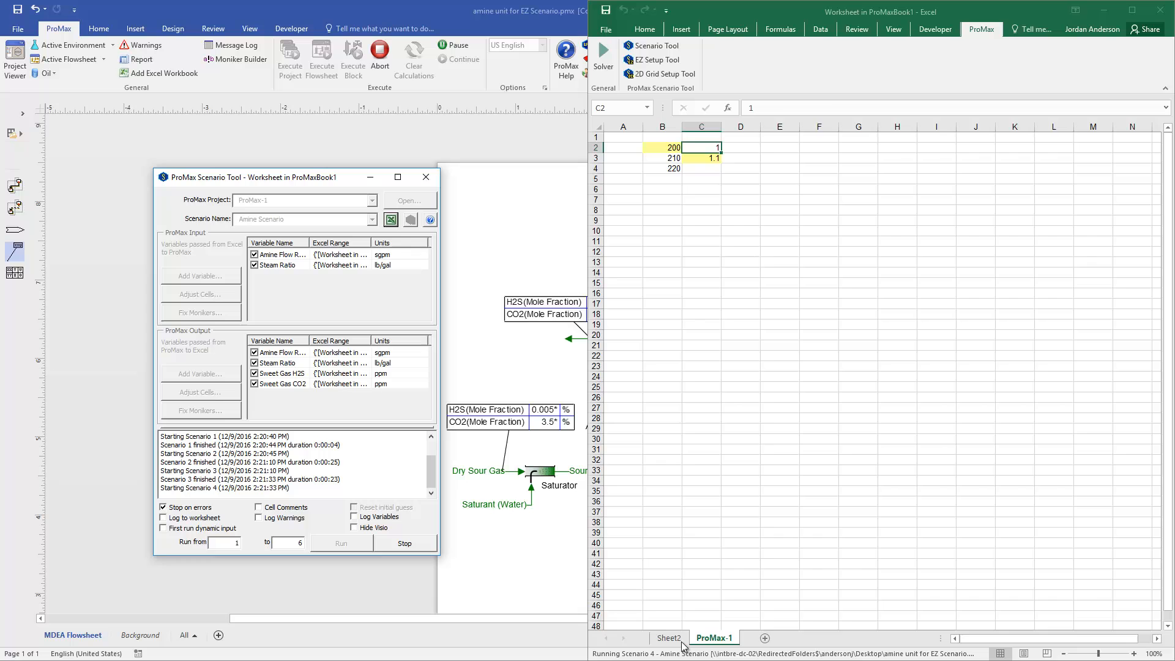
pyautogui.click(667, 638)
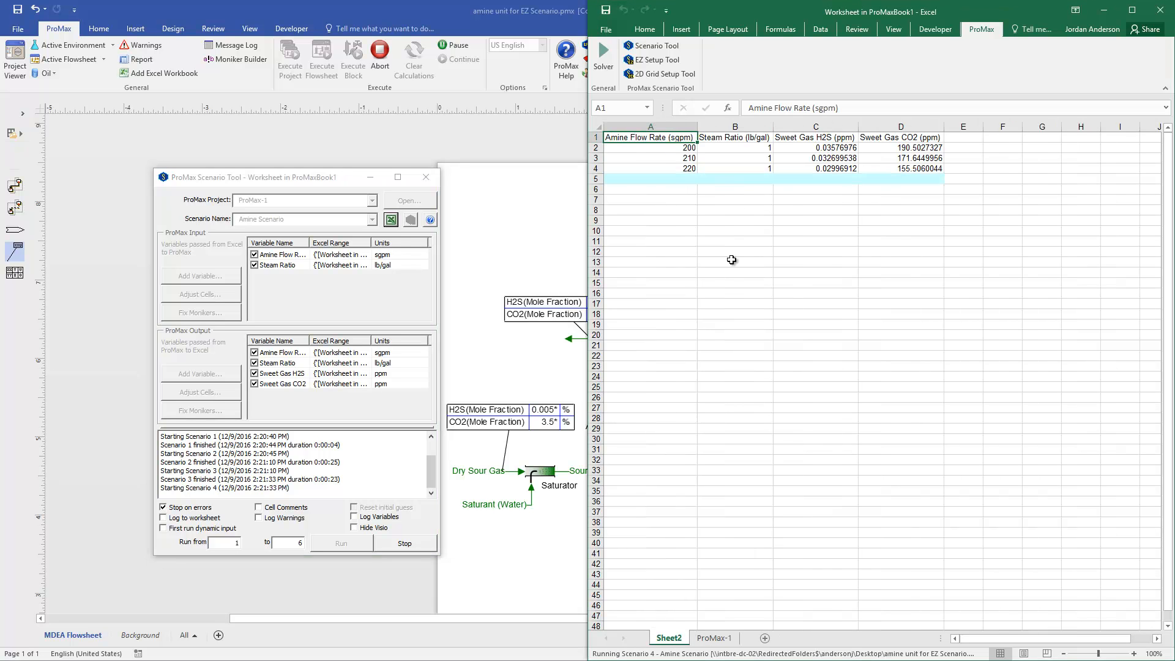